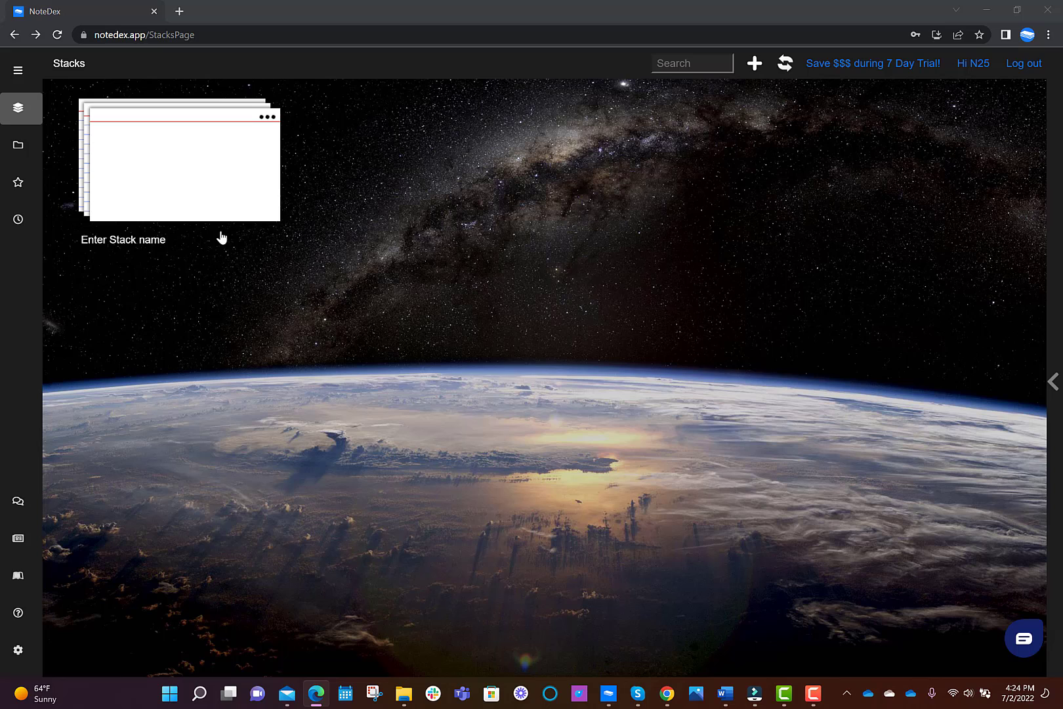
mouse_move(198, 202)
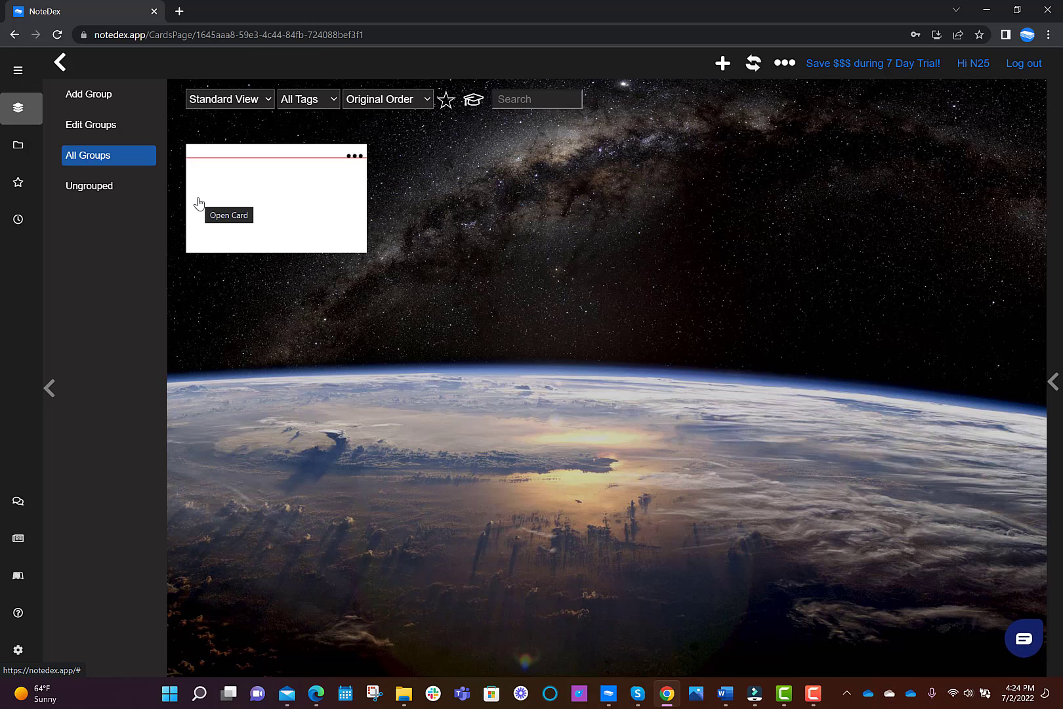
- Open the stack's blank card in the card editor
click(228, 215)
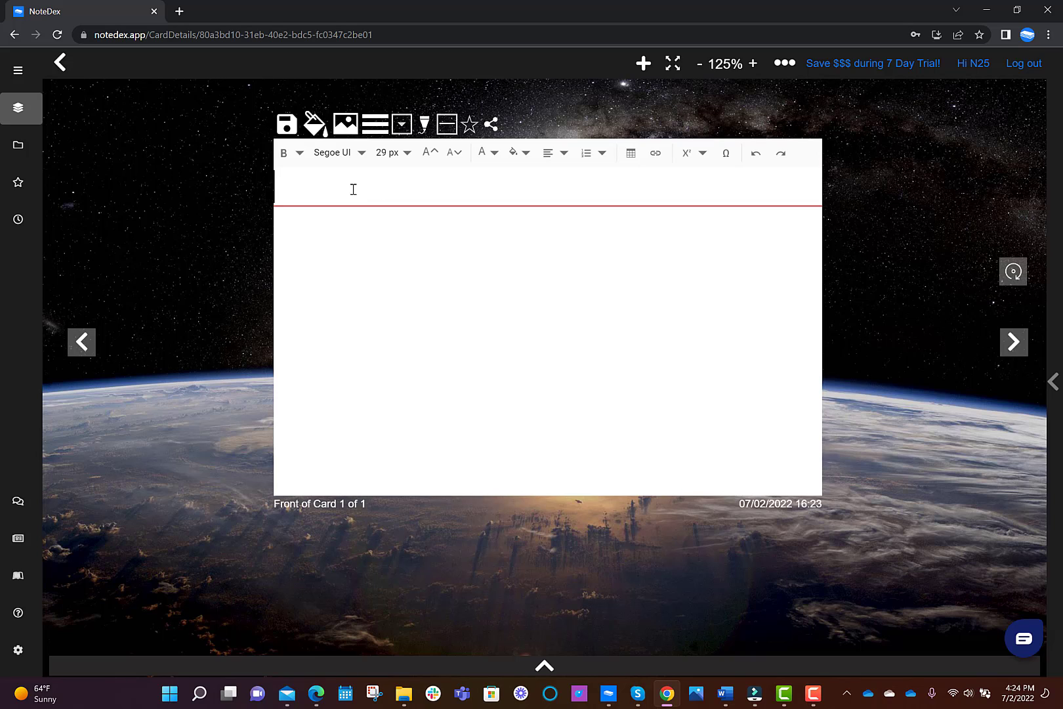
- Enter the title "title area" and adjust the body text size up and back down
text(title ar)
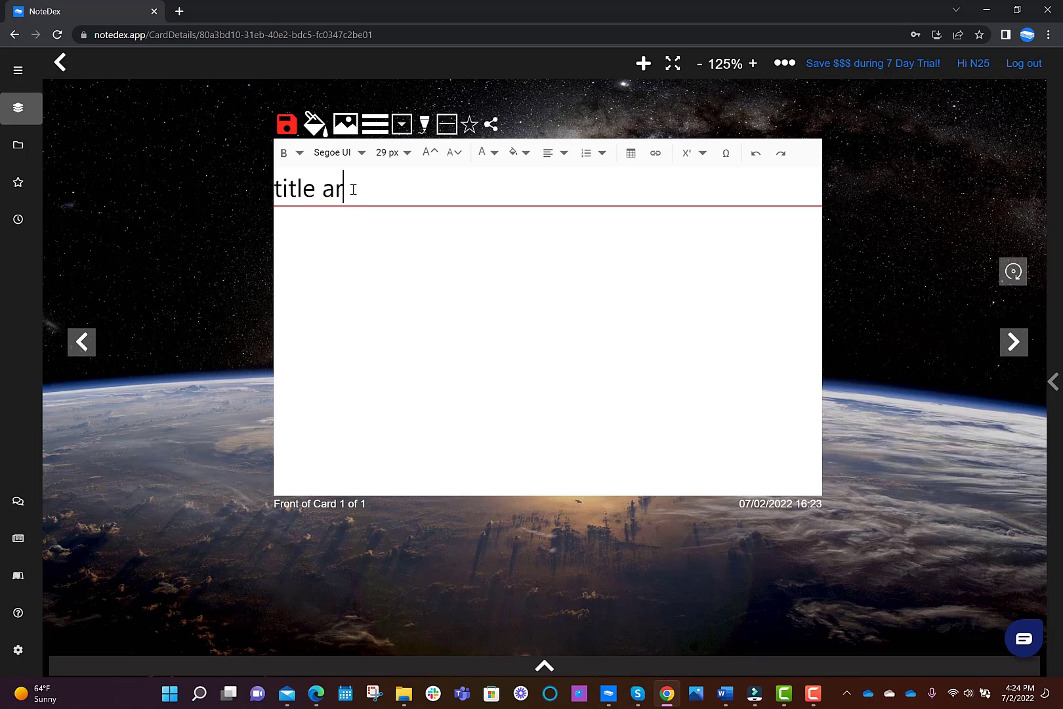
text(ea)
click(547, 350)
text(body text area)
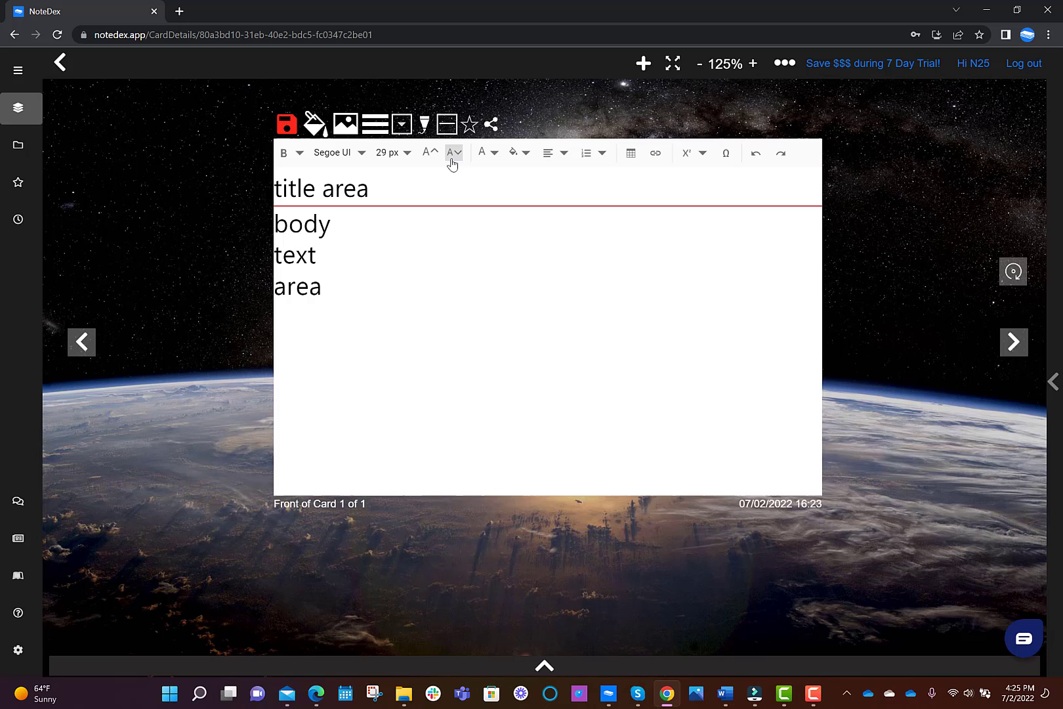
click(429, 152)
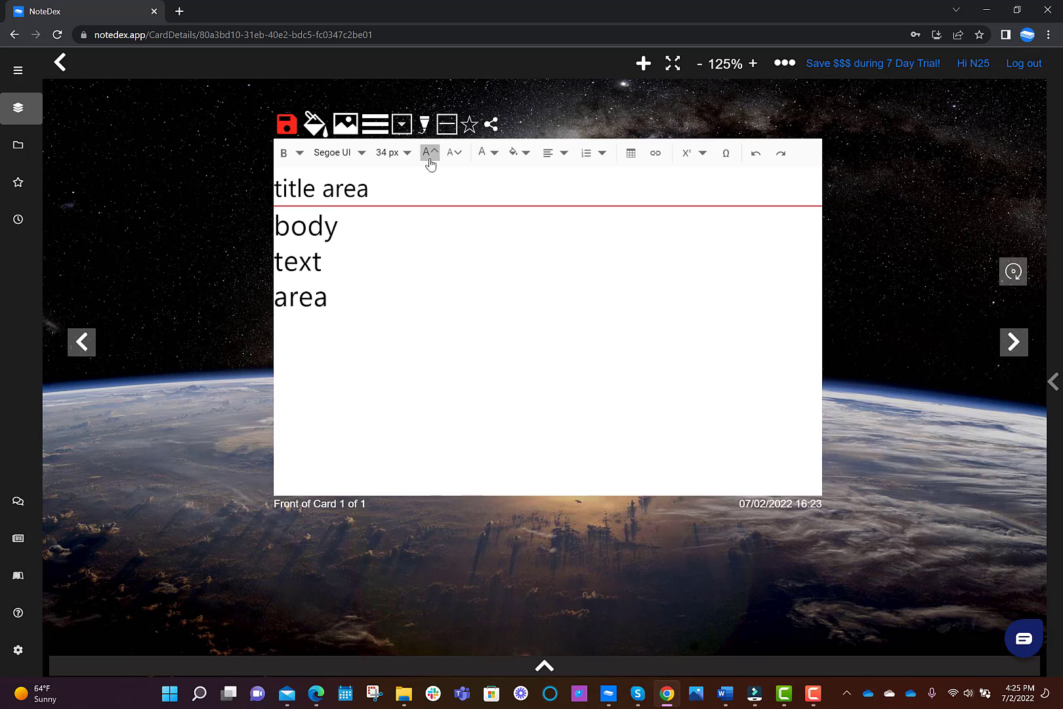
click(454, 153)
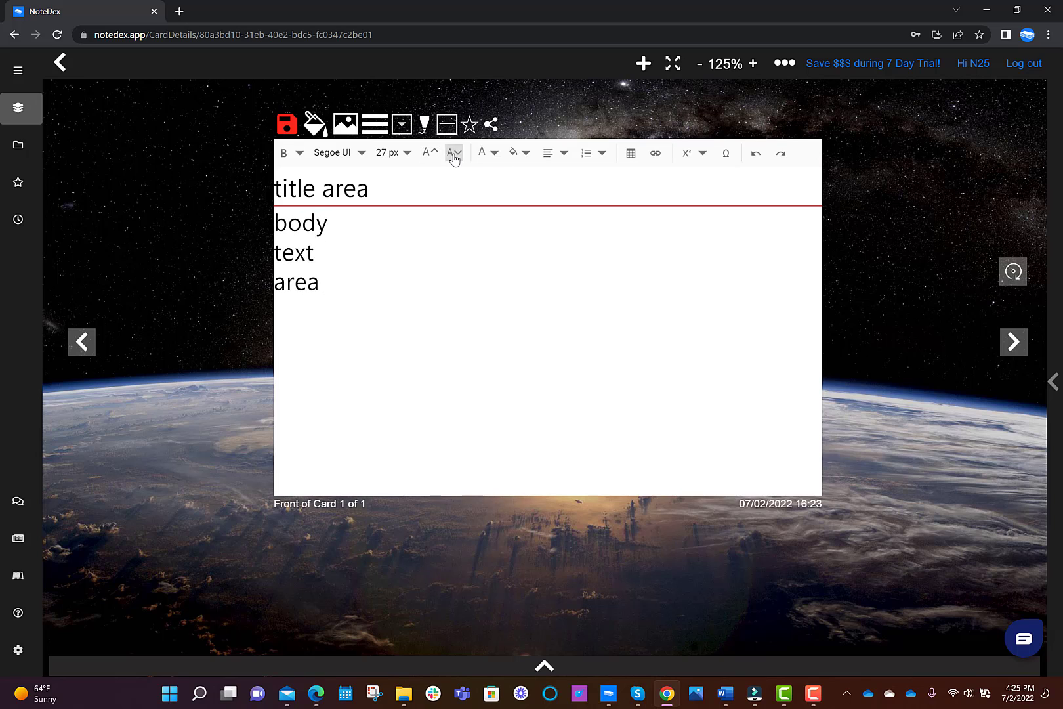
click(429, 152)
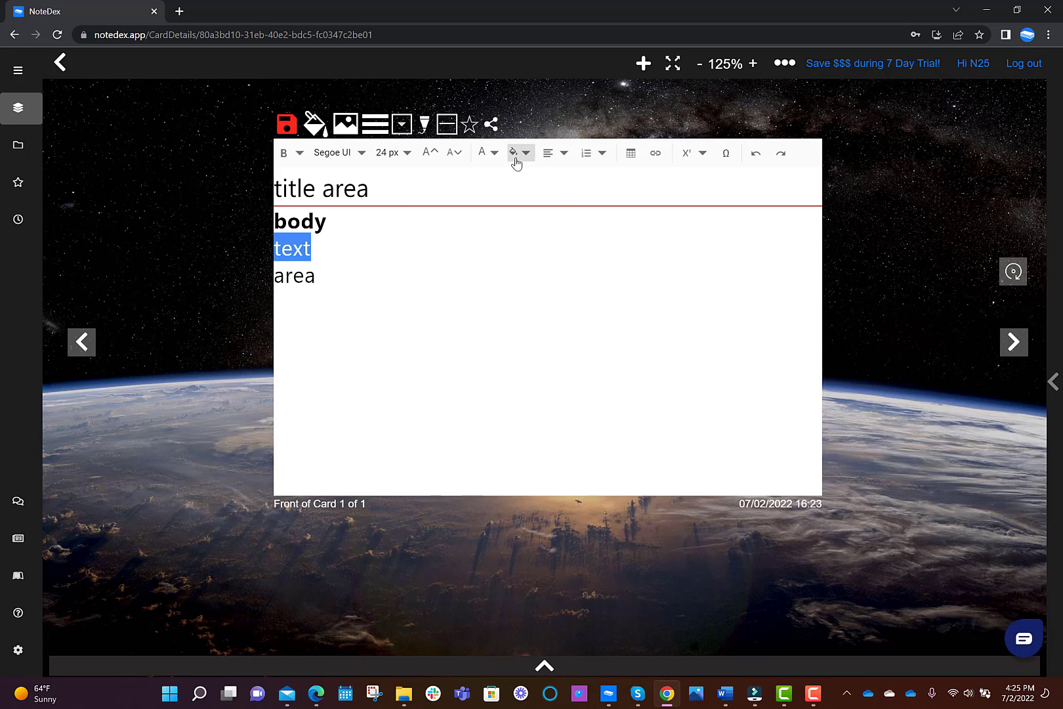
- Highlight the word "text" in yellow and recolour the word "area" magenta
click(516, 152)
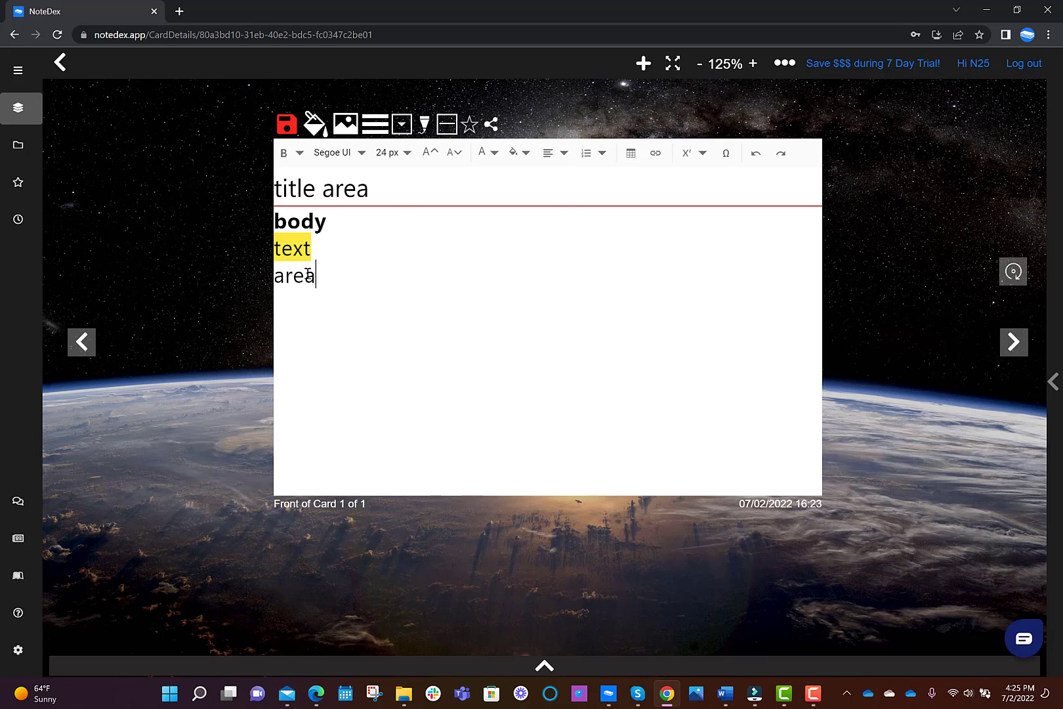
click(482, 152)
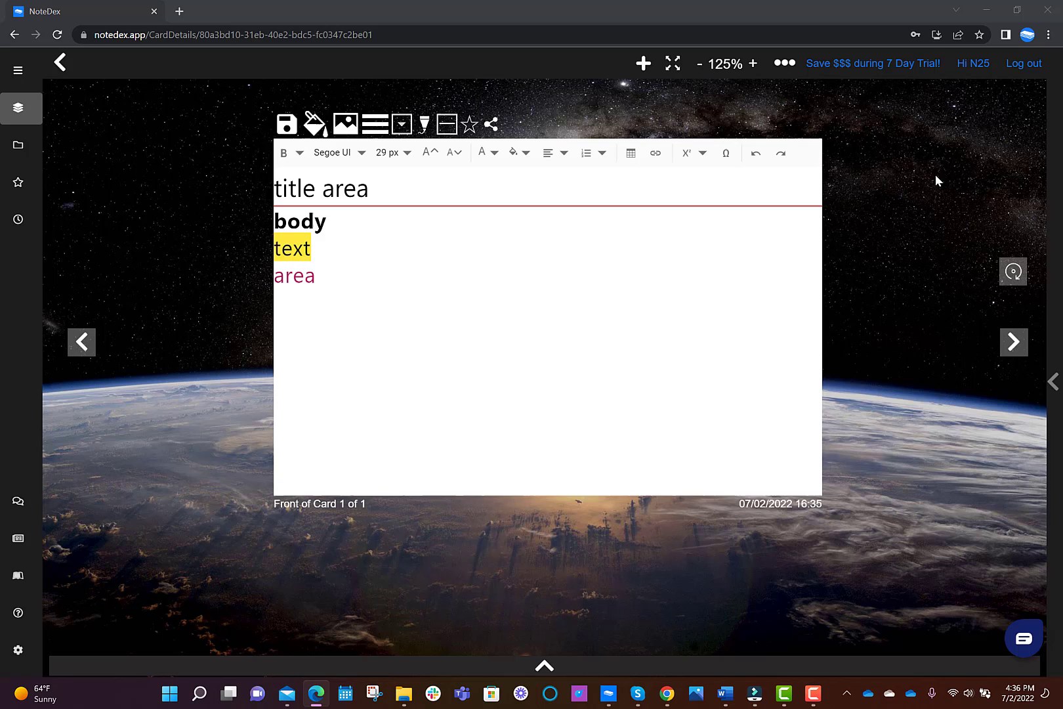
mouse_move(1013, 272)
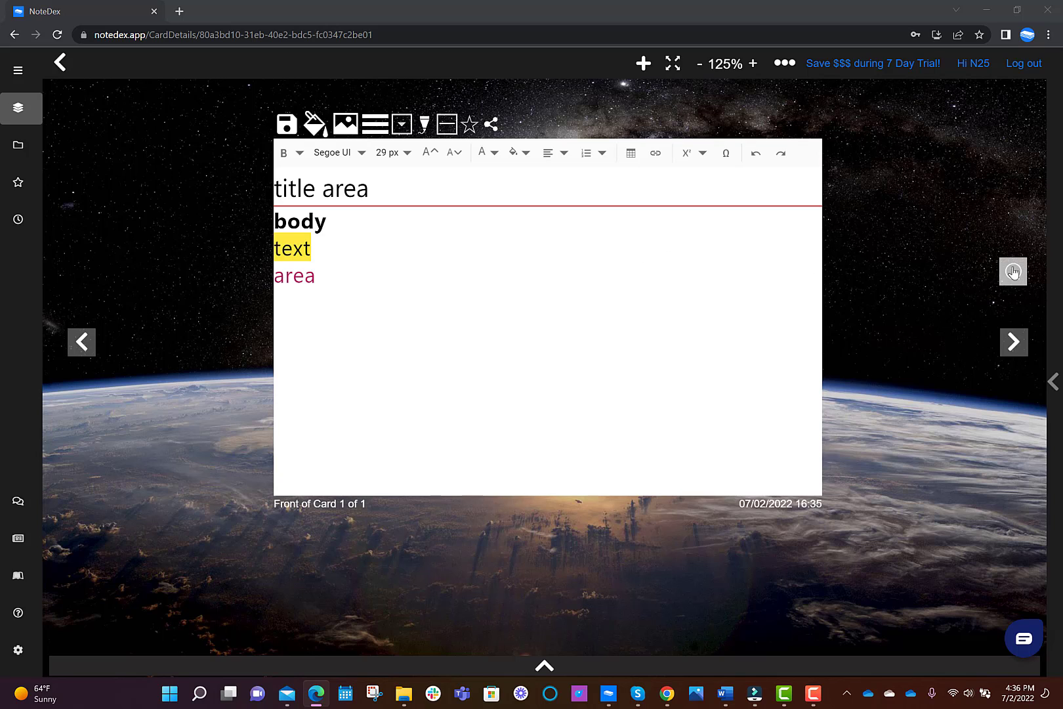
click(1014, 272)
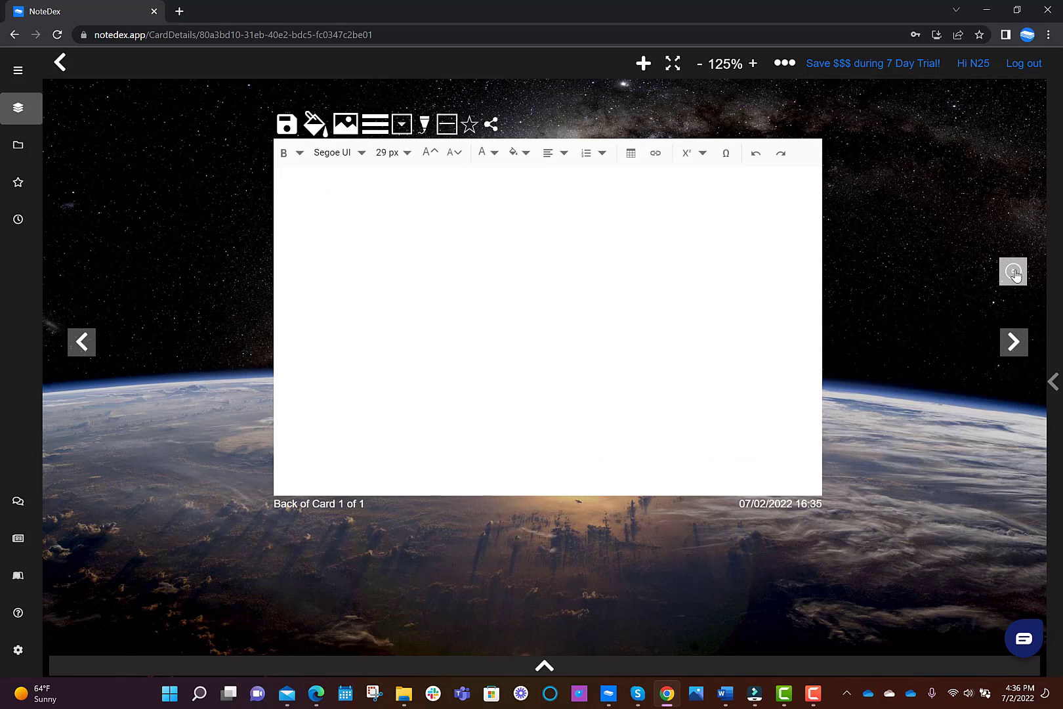
click(1013, 272)
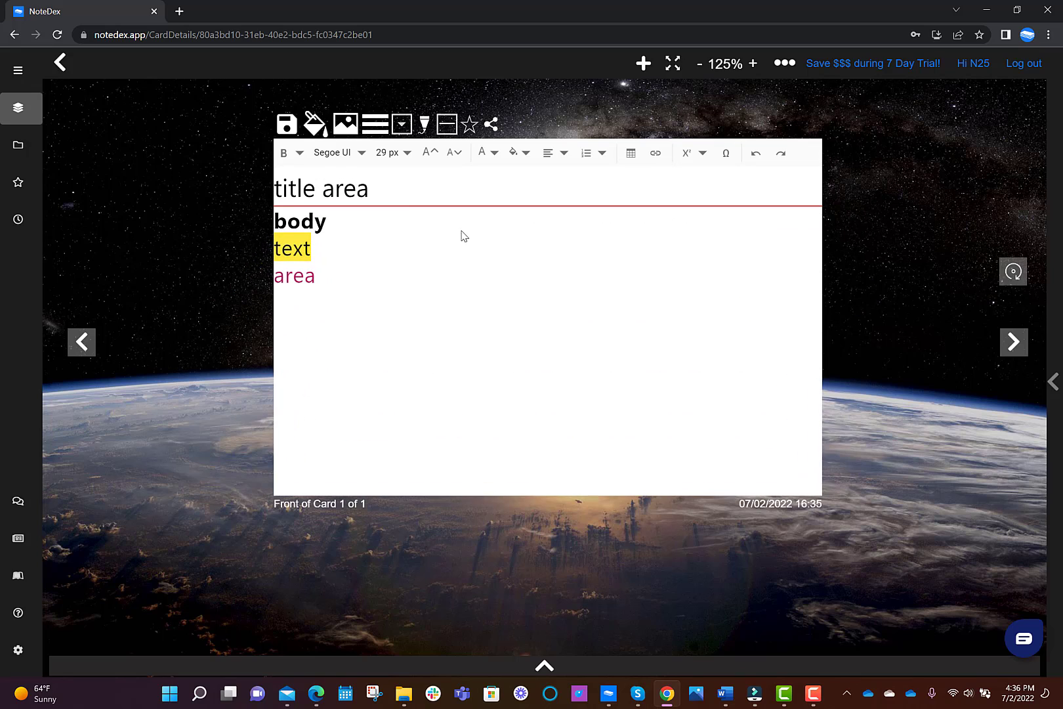
mouse_move(644, 63)
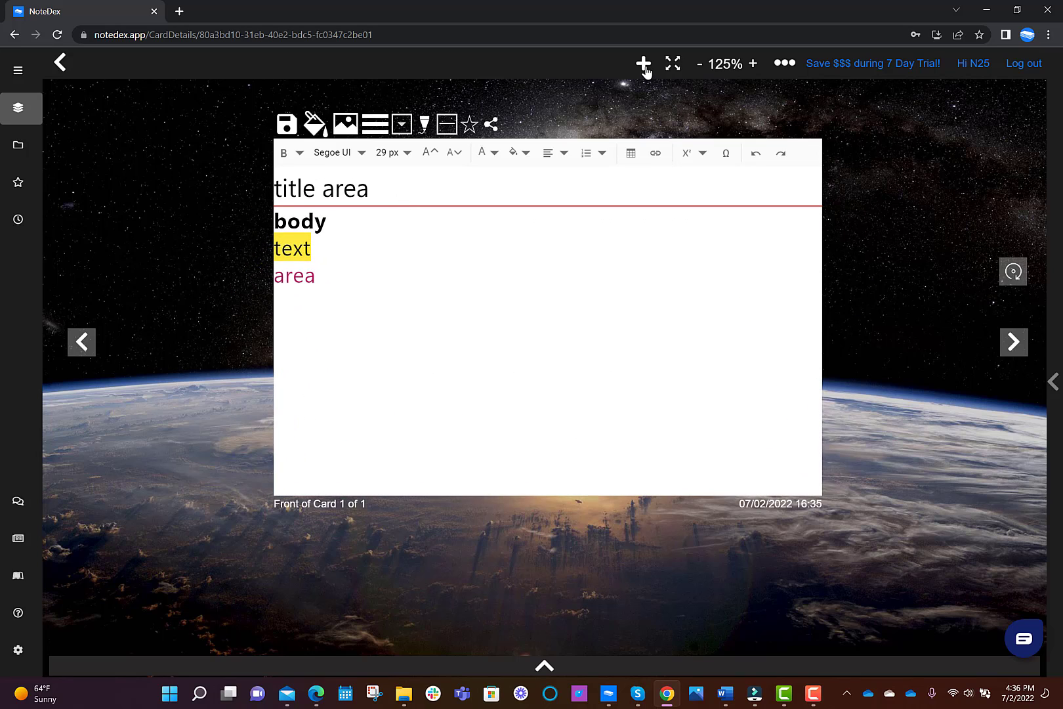
mouse_move(643, 63)
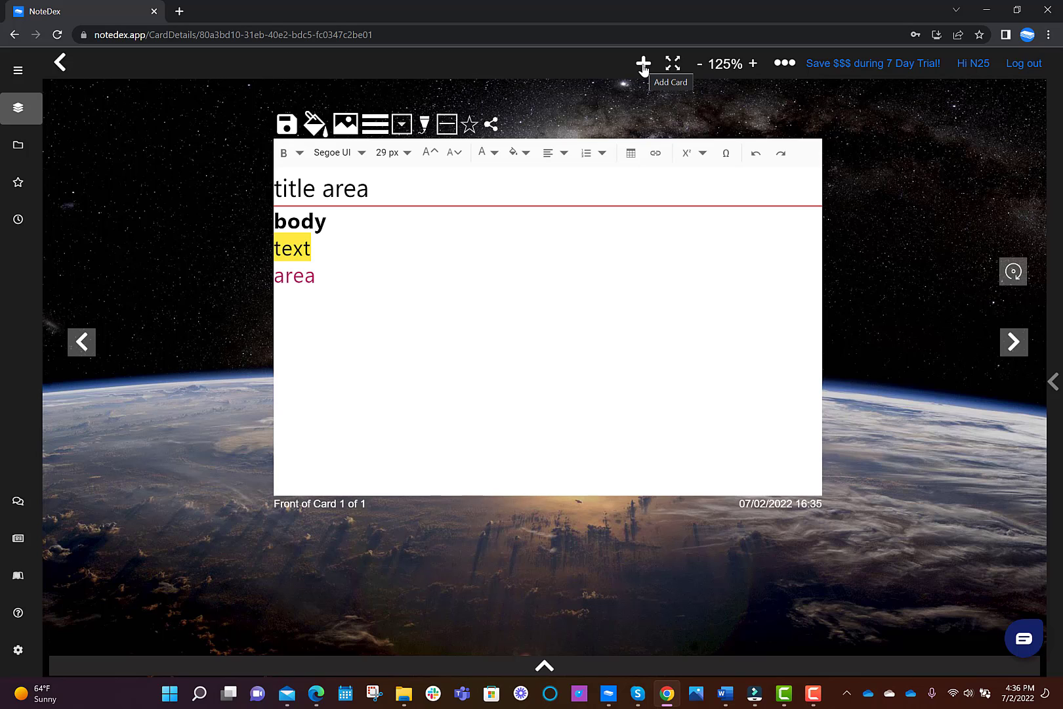
mouse_move(82, 341)
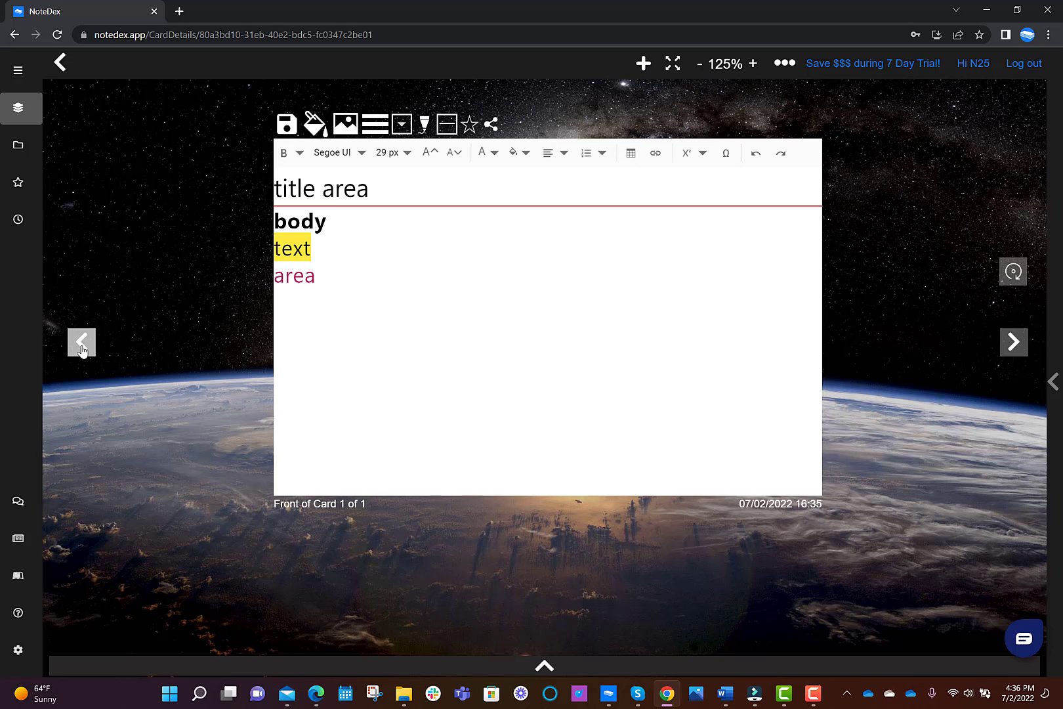
mouse_move(1013, 342)
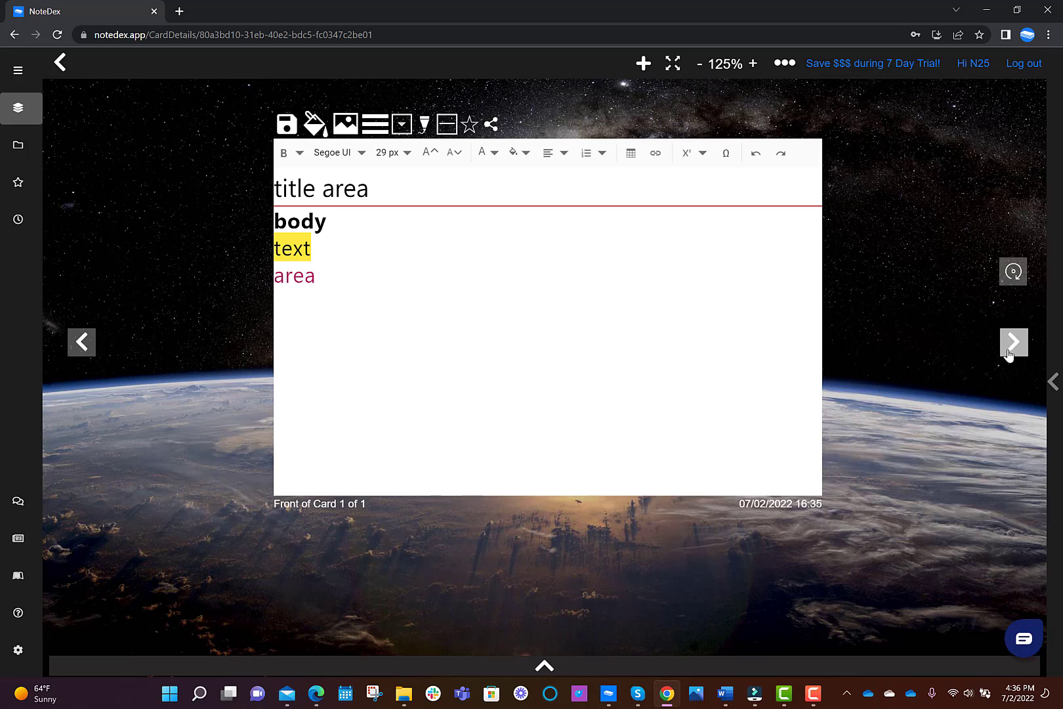
mouse_move(698, 387)
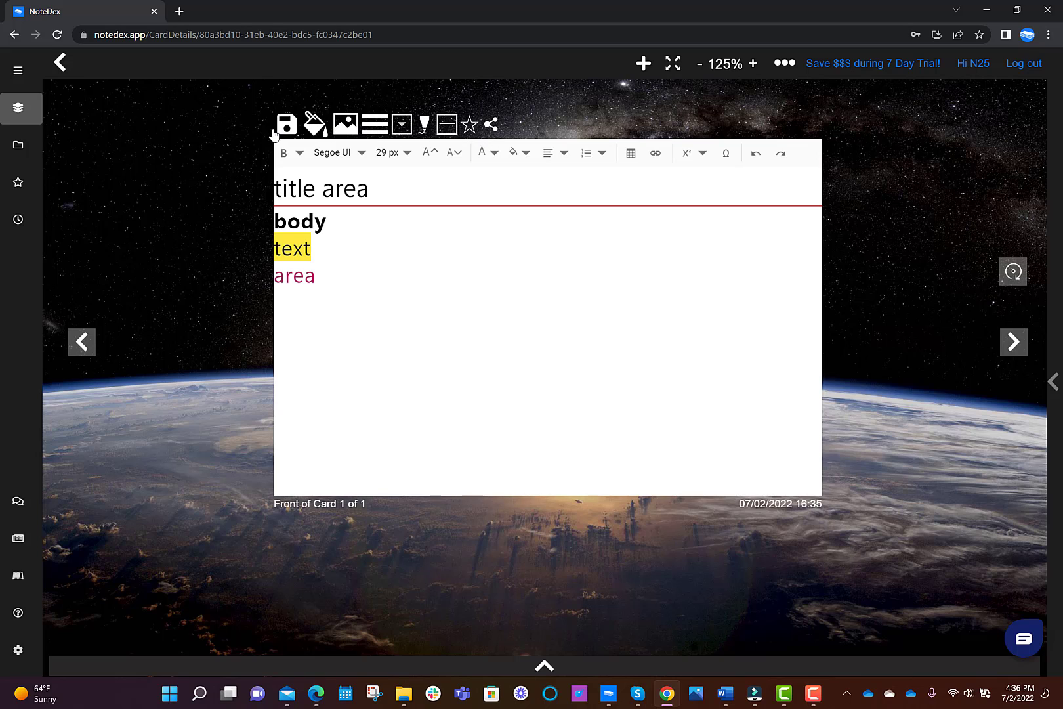
mouse_move(316, 127)
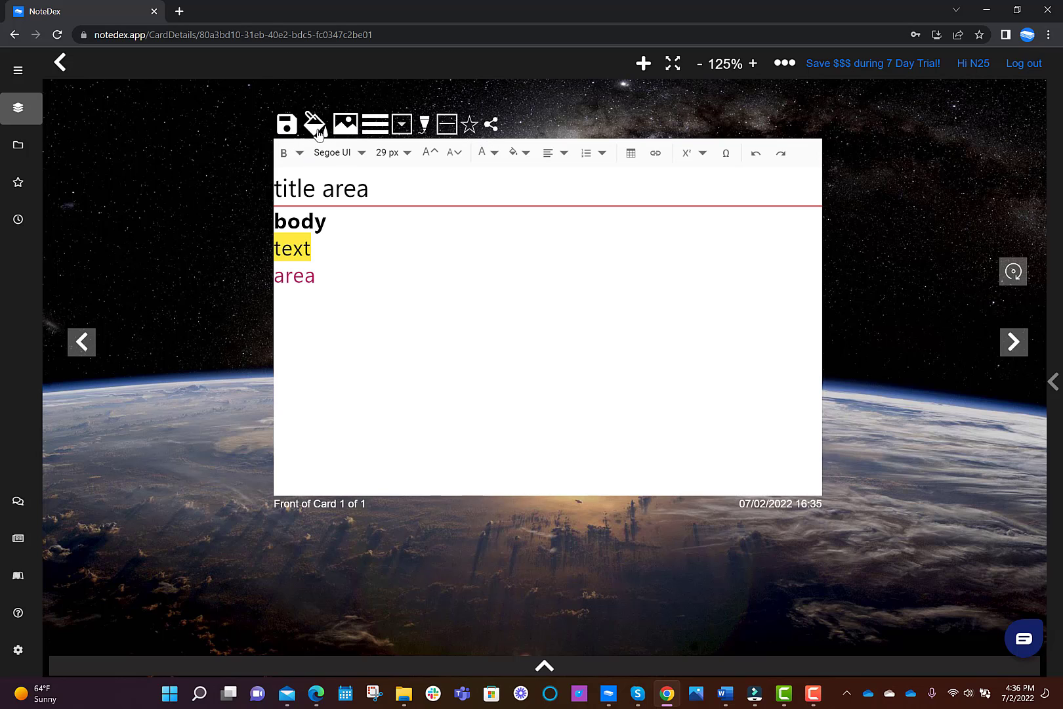
- Set a pale yellow card background and insert the moon-over-Earth photo beside the text
click(314, 125)
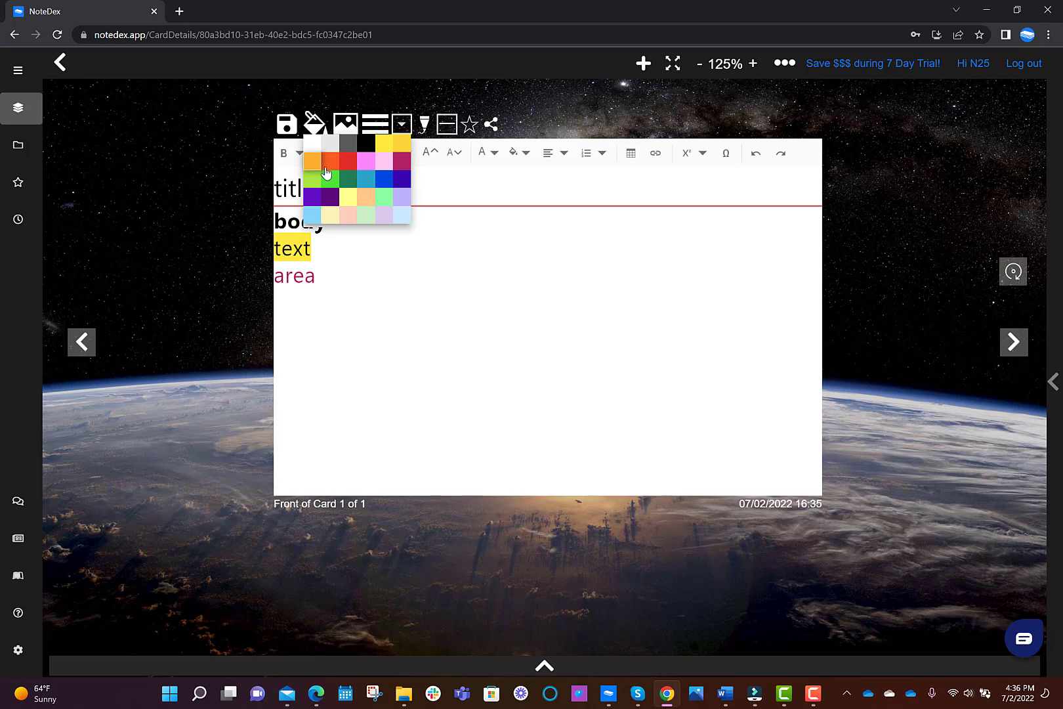
mouse_move(330, 214)
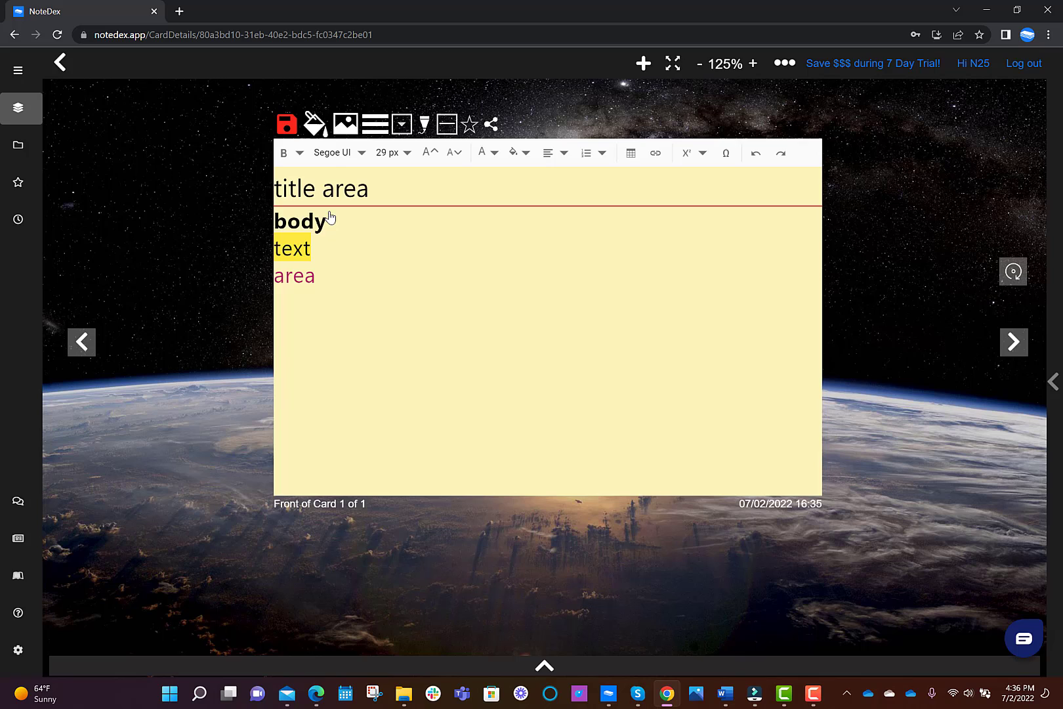
mouse_move(435, 197)
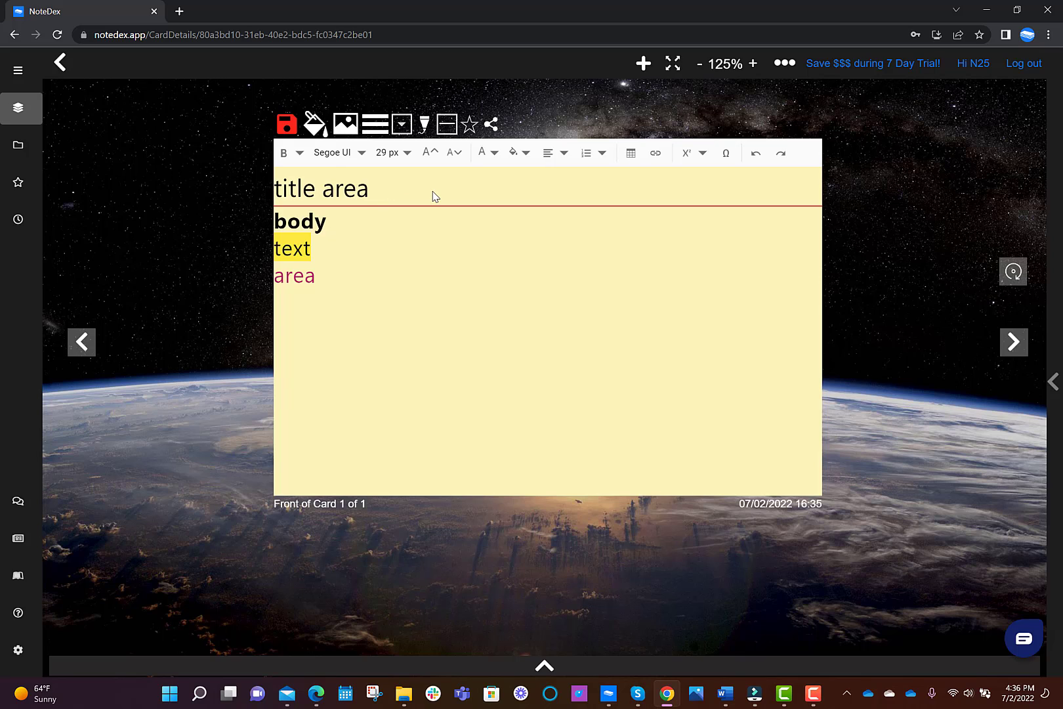
mouse_move(350, 125)
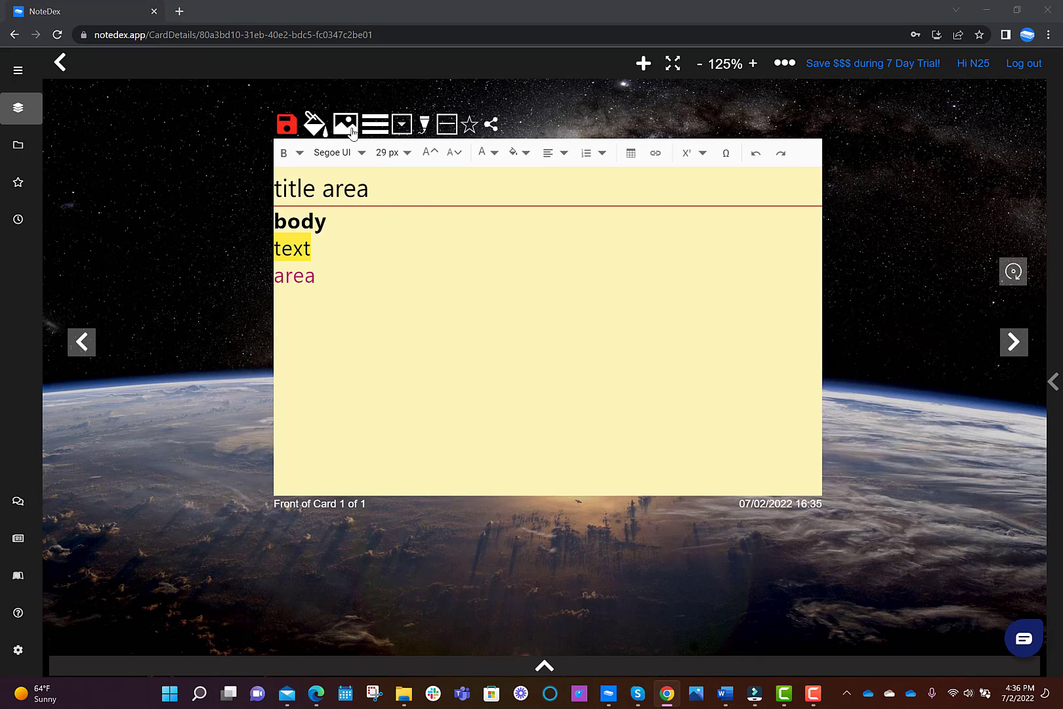
click(346, 125)
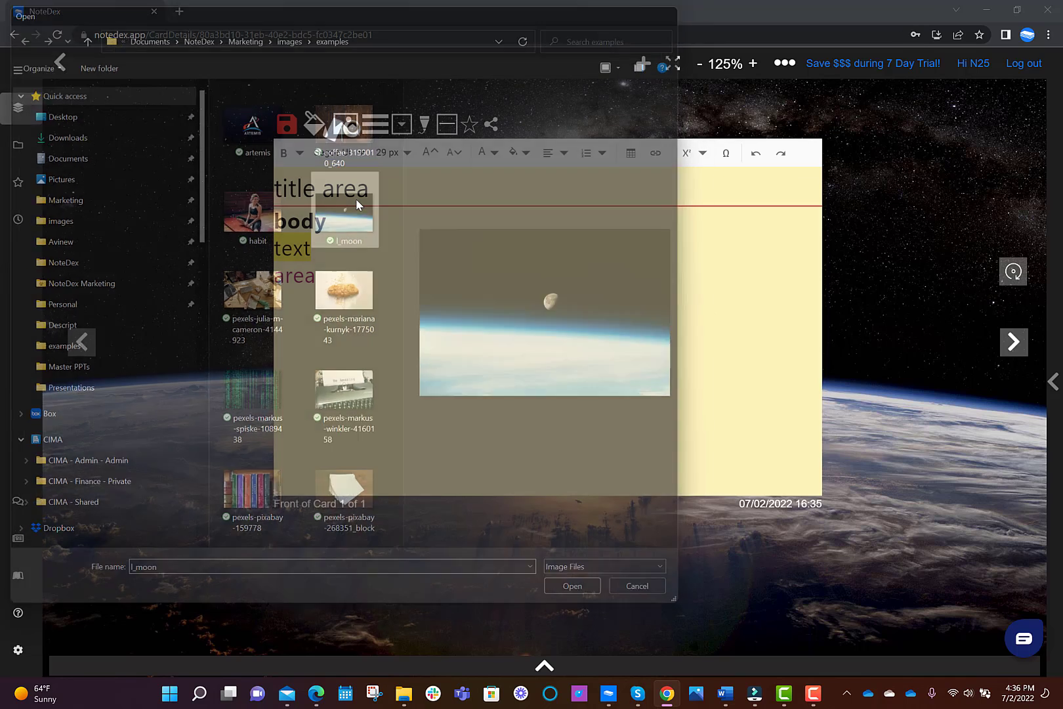
click(571, 586)
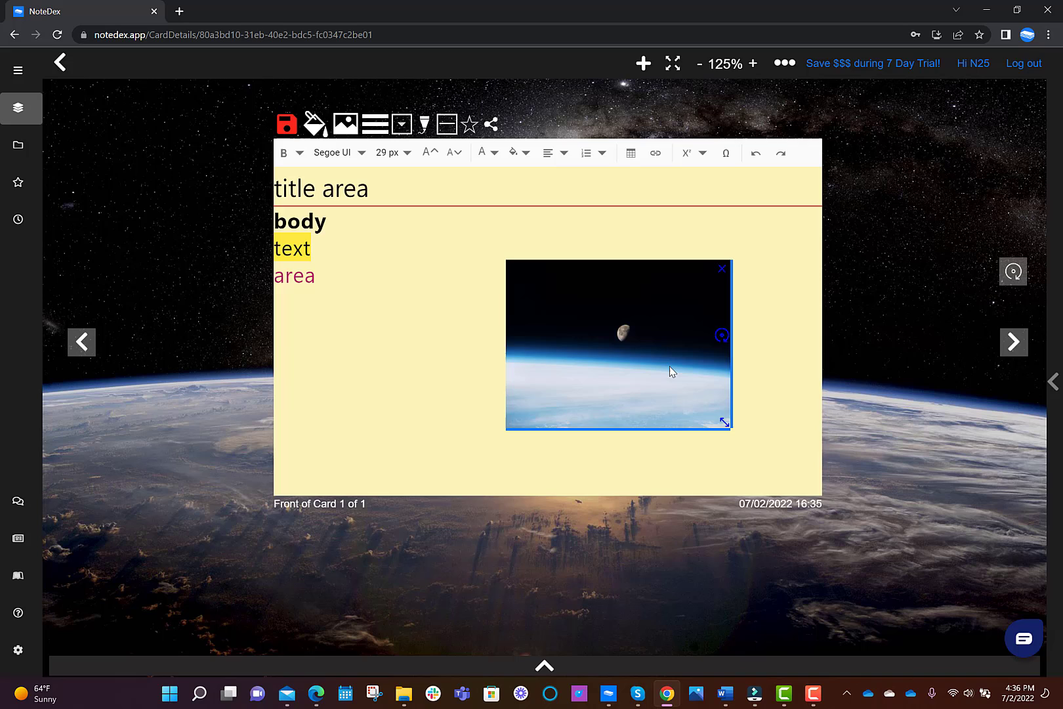
mouse_move(424, 125)
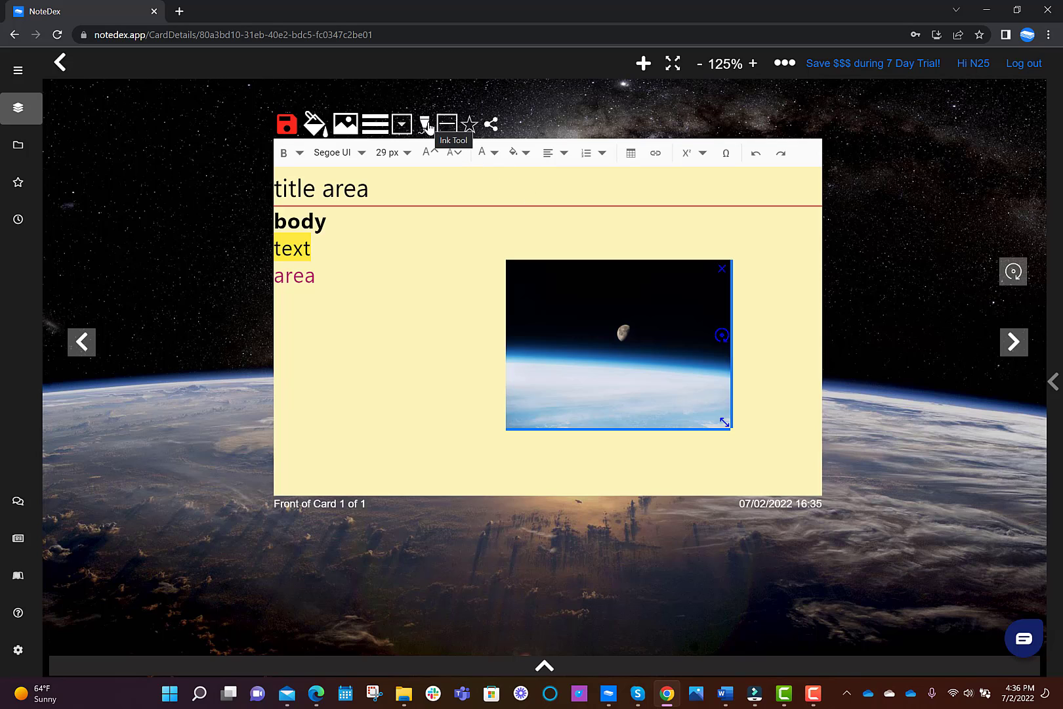
- Draw a black ink circle below the body text with the Ink Tool and save the card
click(424, 124)
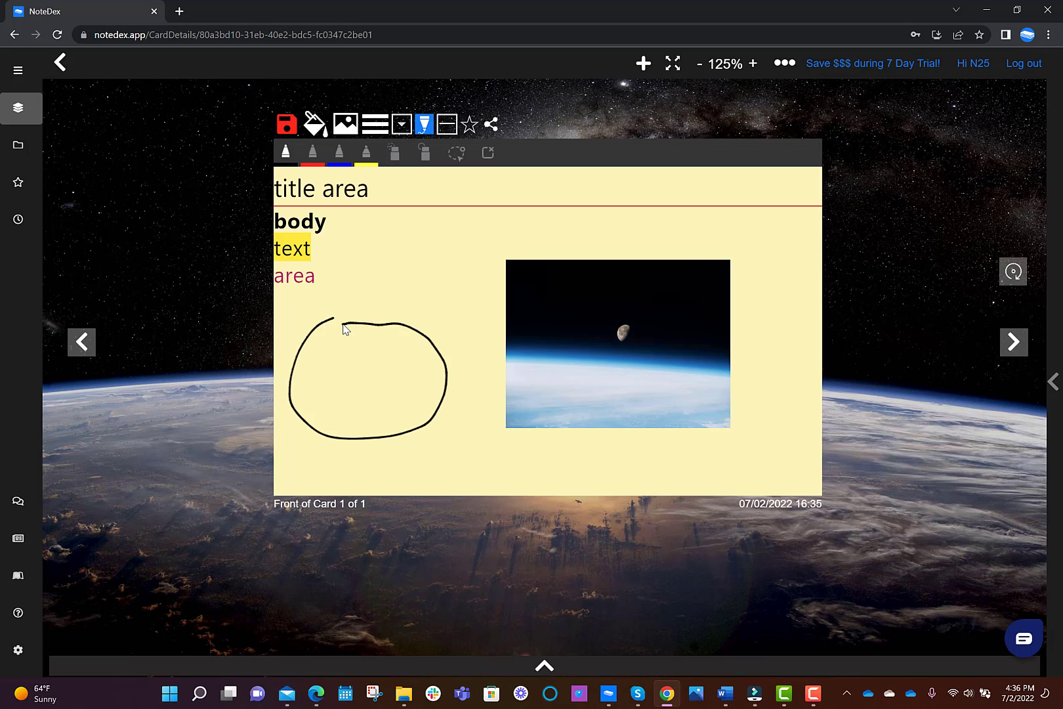
click(285, 125)
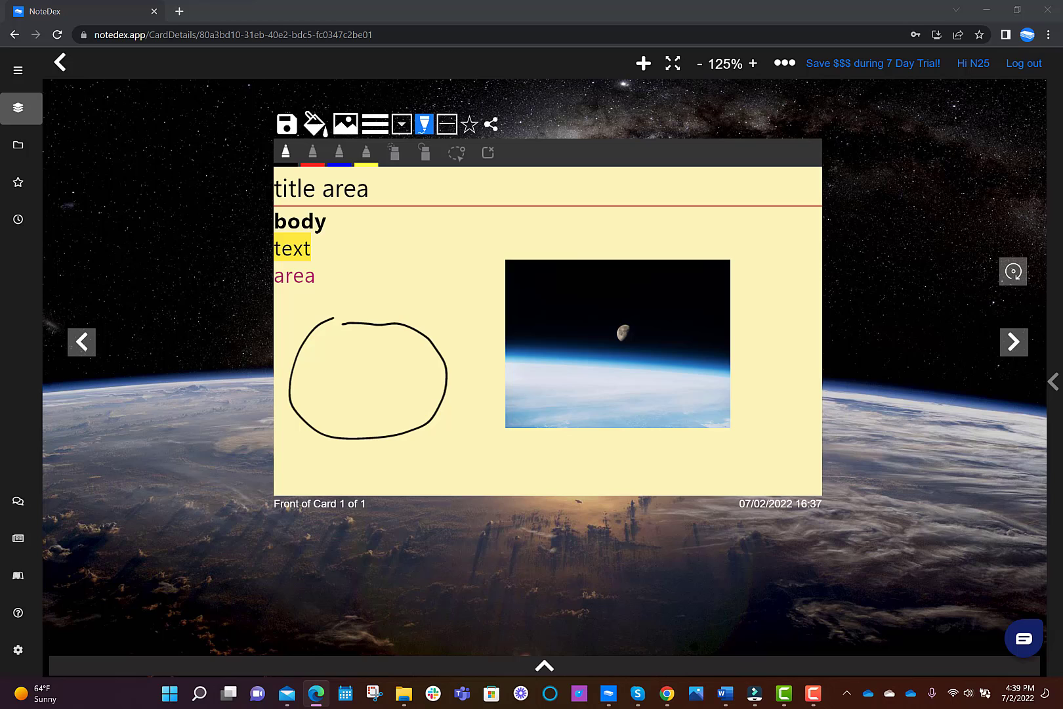
mouse_move(498, 97)
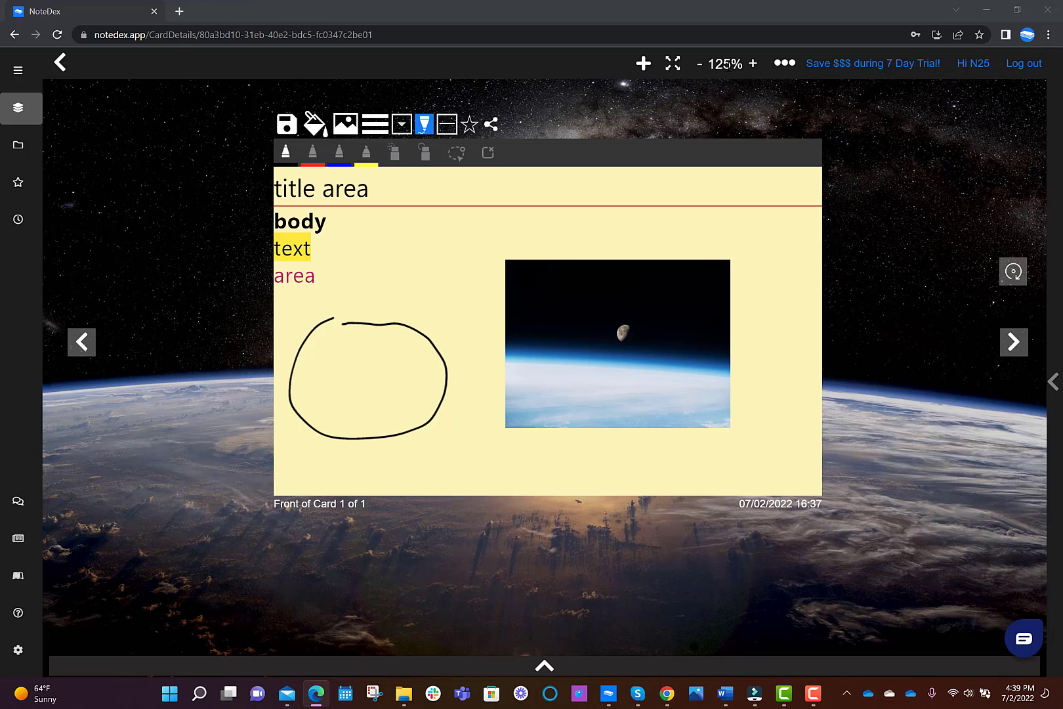
mouse_move(754, 66)
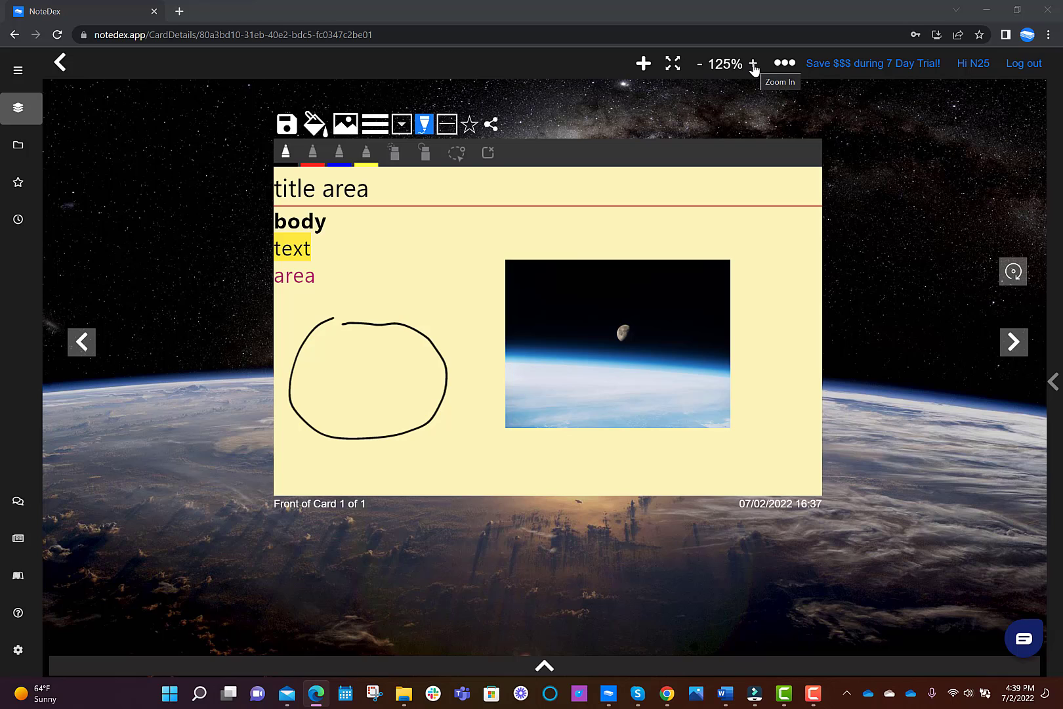
mouse_move(701, 63)
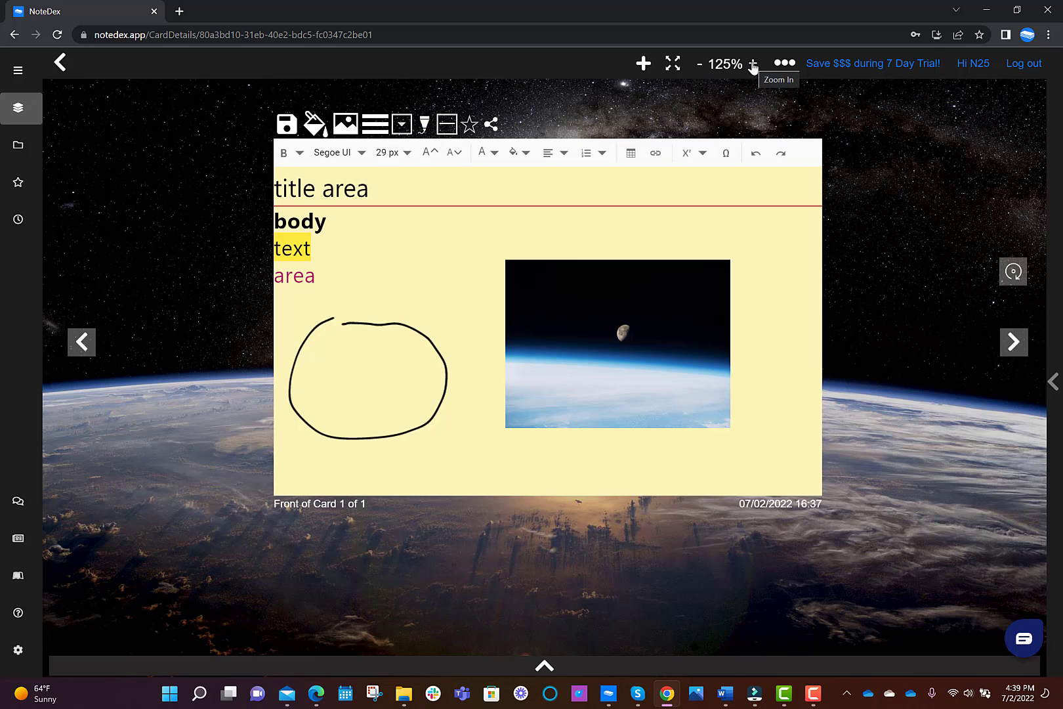
- Zoom the card view in two steps and back out one to 130%
click(752, 63)
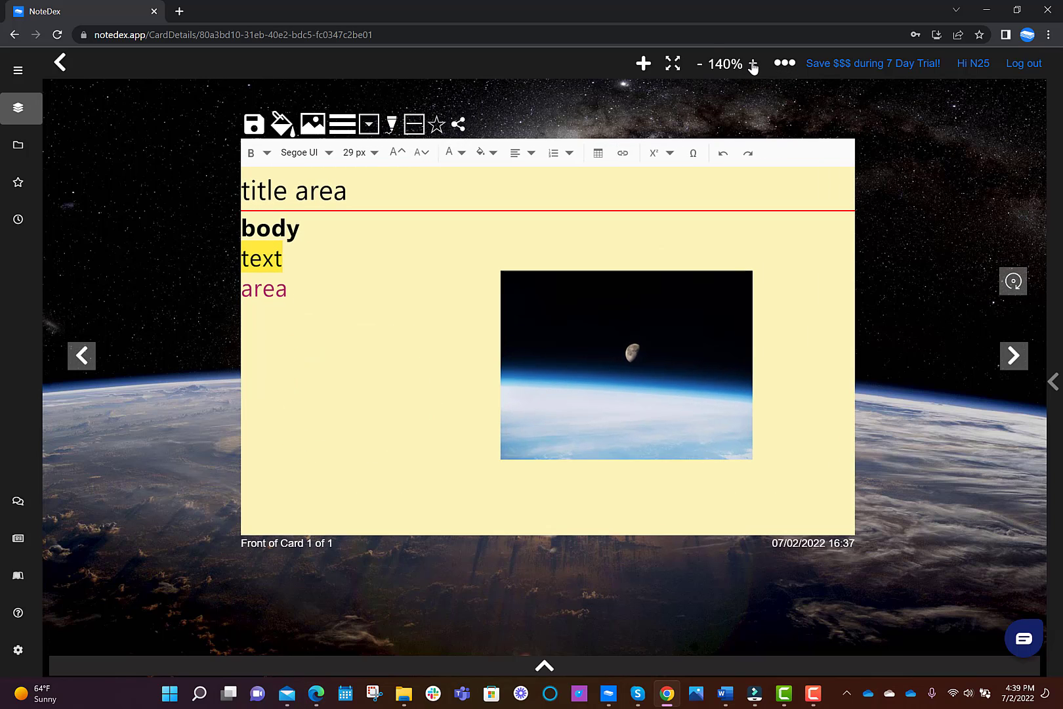
click(752, 64)
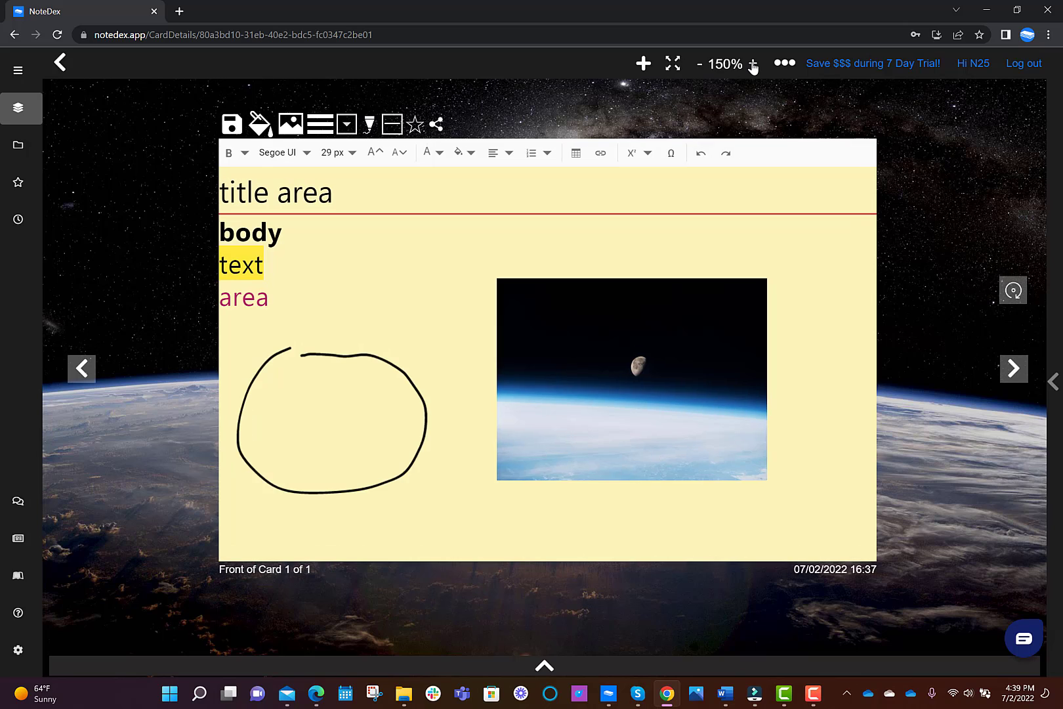
click(701, 65)
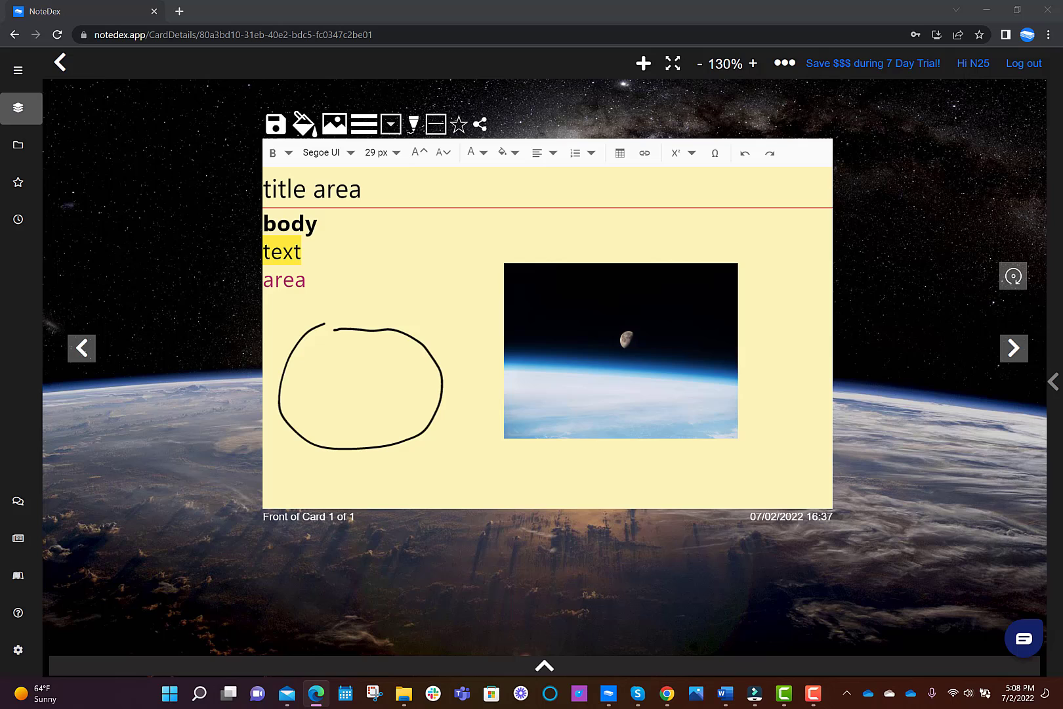
mouse_move(649, 334)
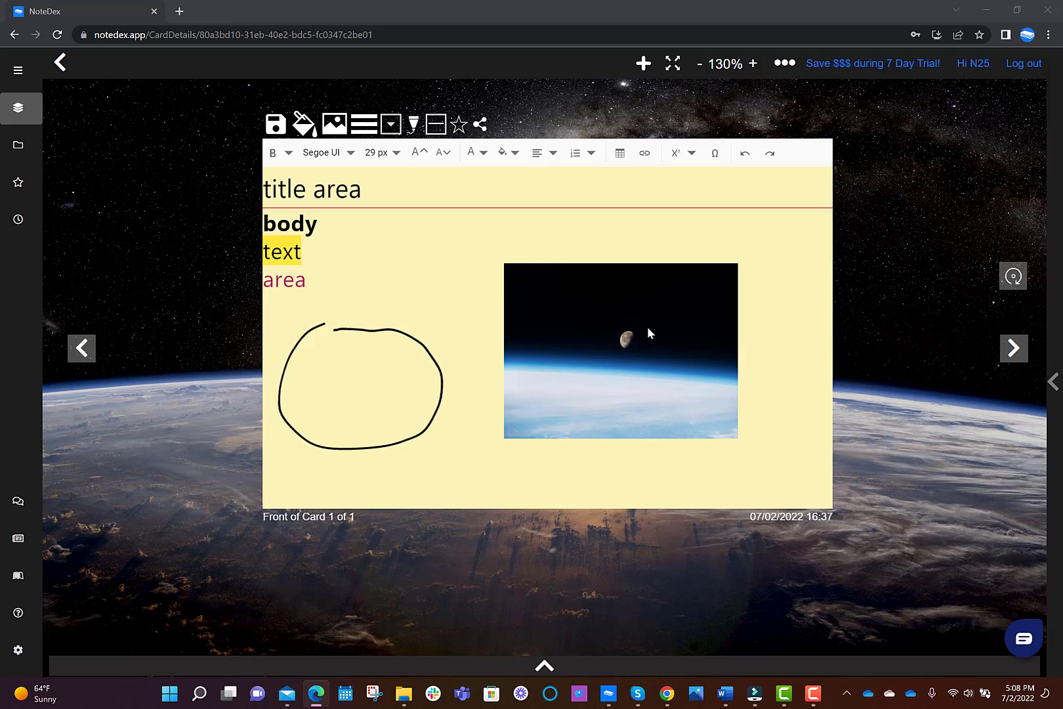
mouse_move(649, 334)
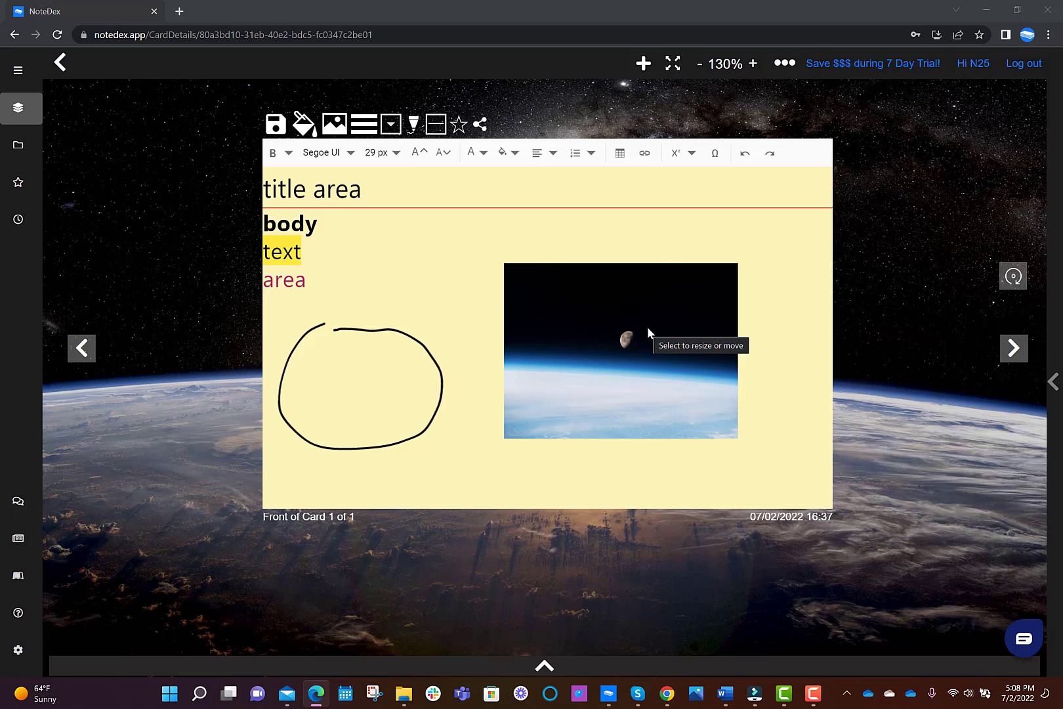
mouse_move(13, 325)
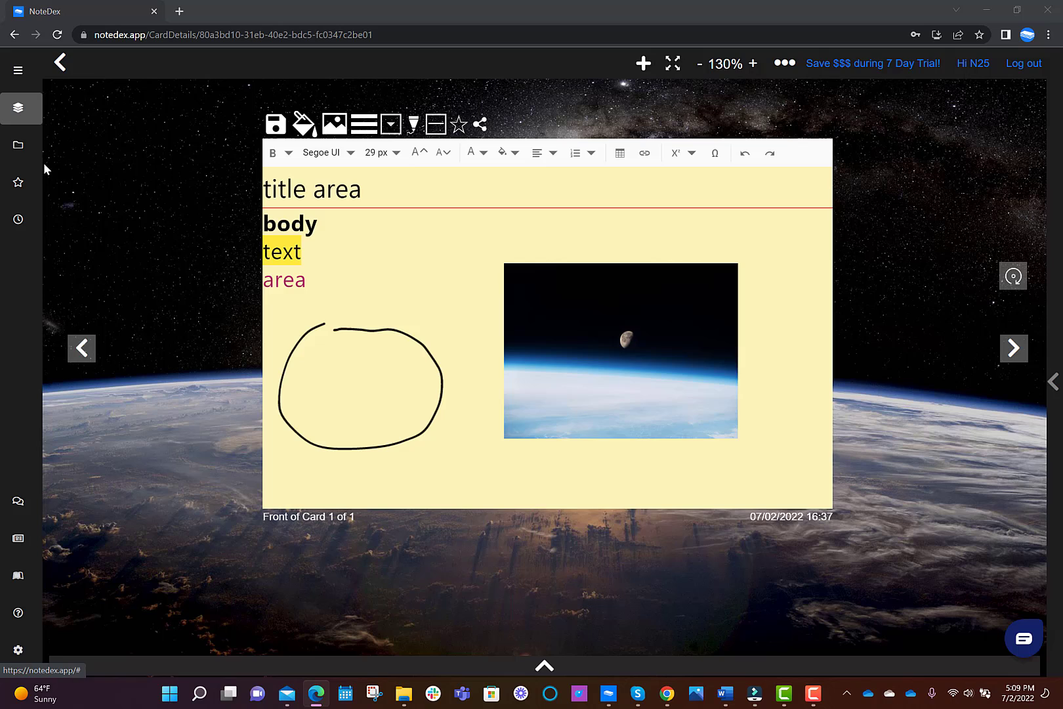
mouse_move(17, 145)
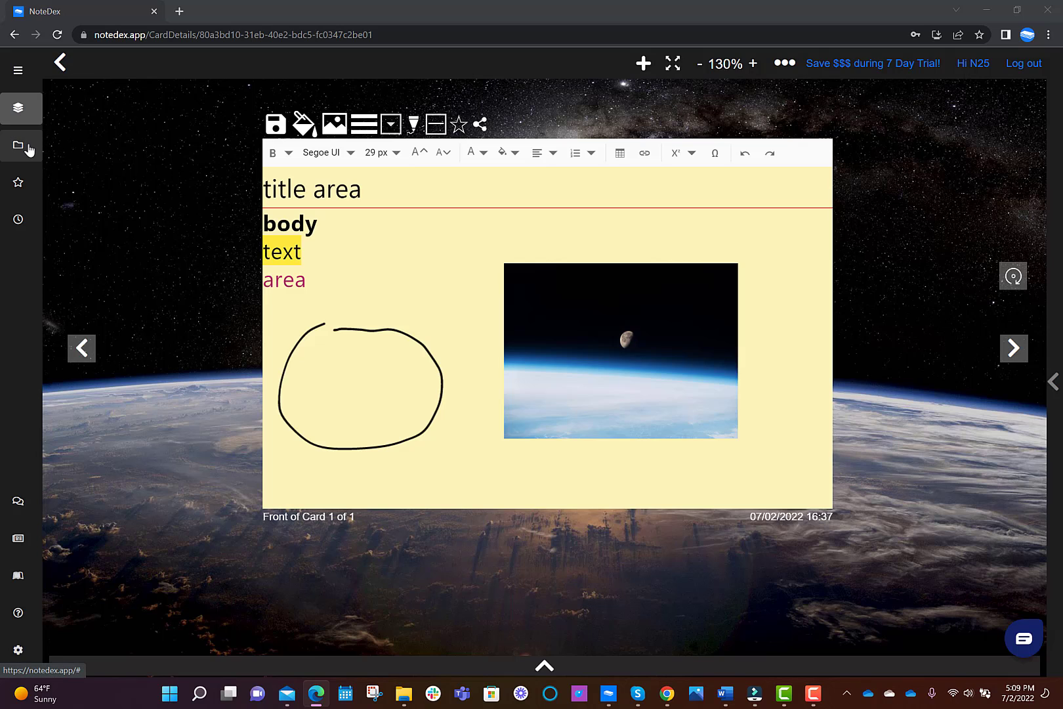
mouse_move(17, 184)
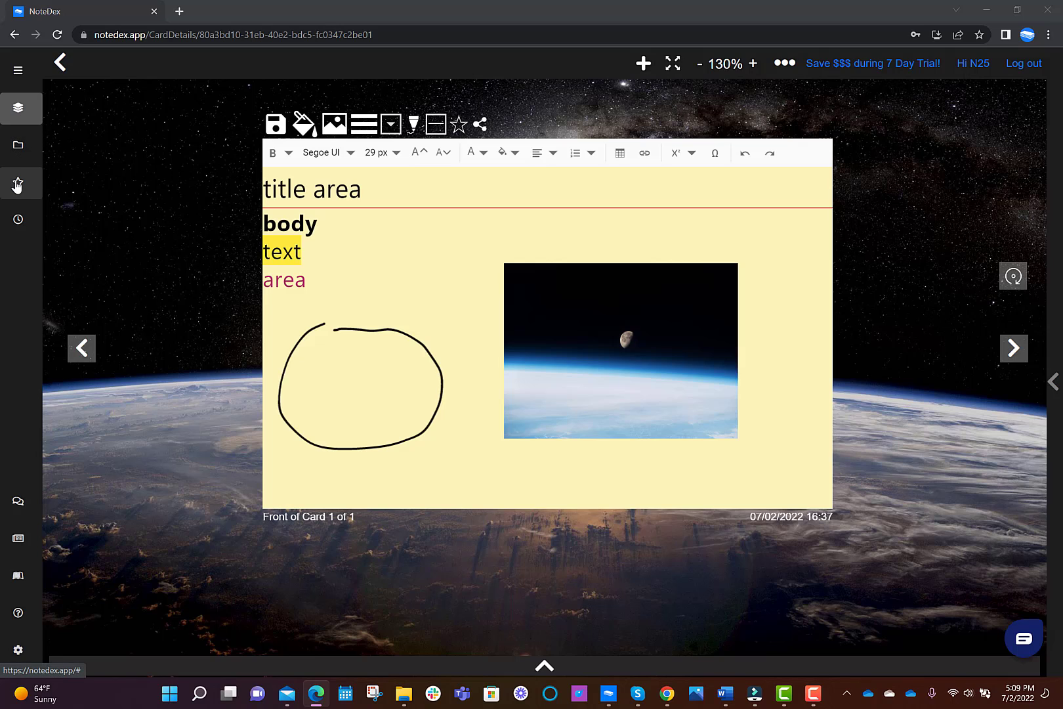
mouse_move(18, 221)
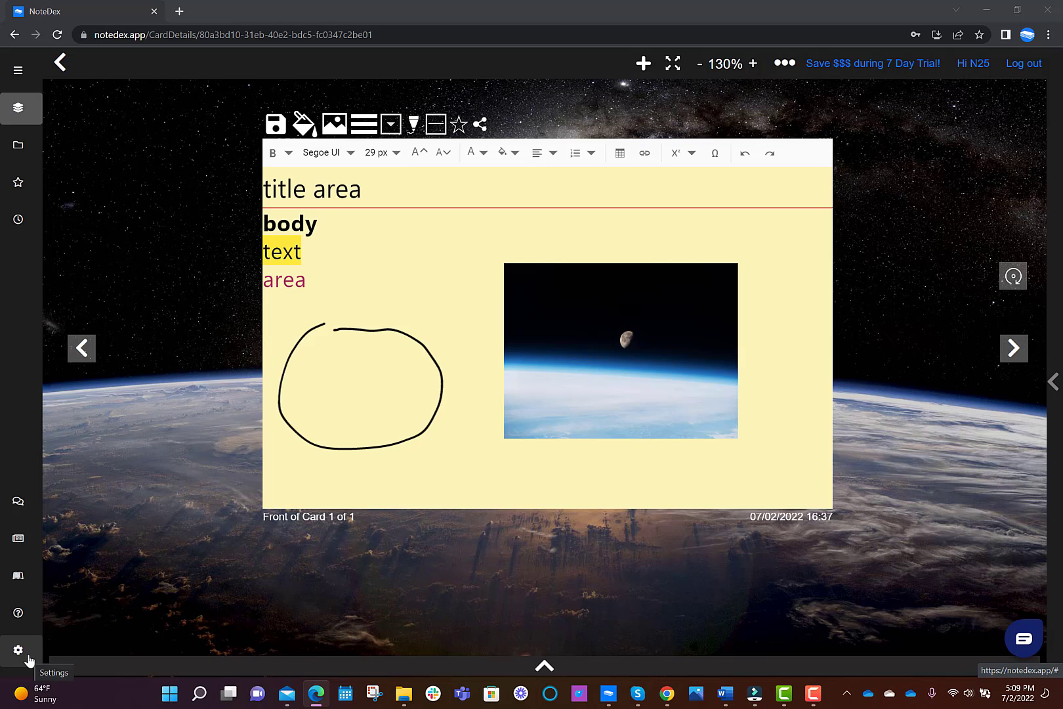
mouse_move(352, 550)
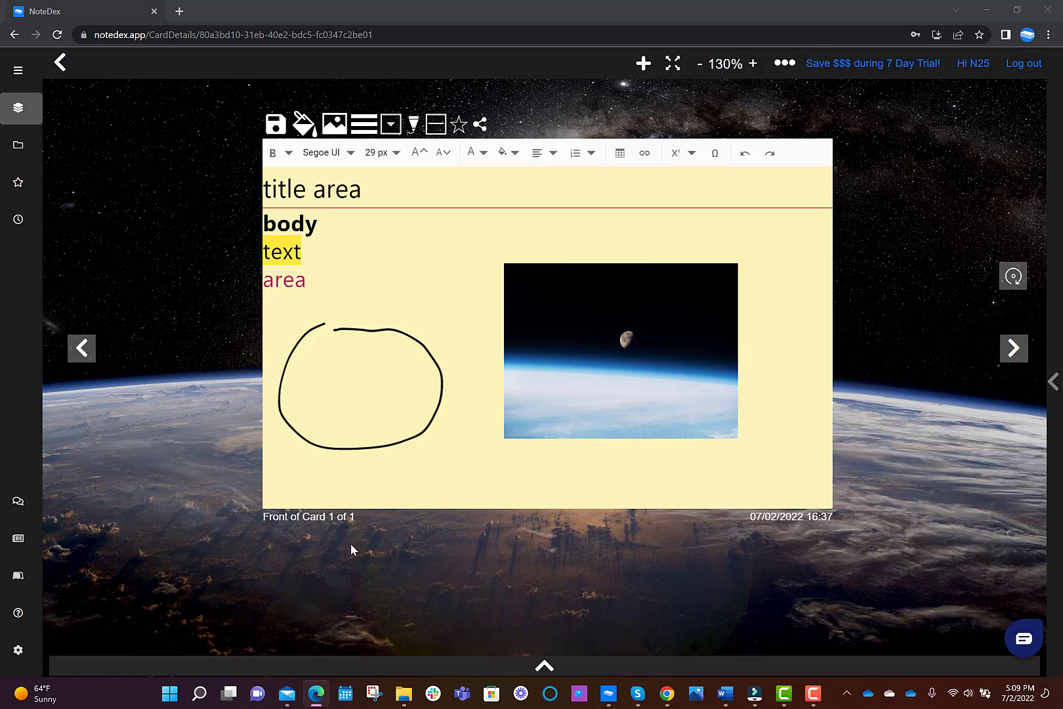
click(544, 665)
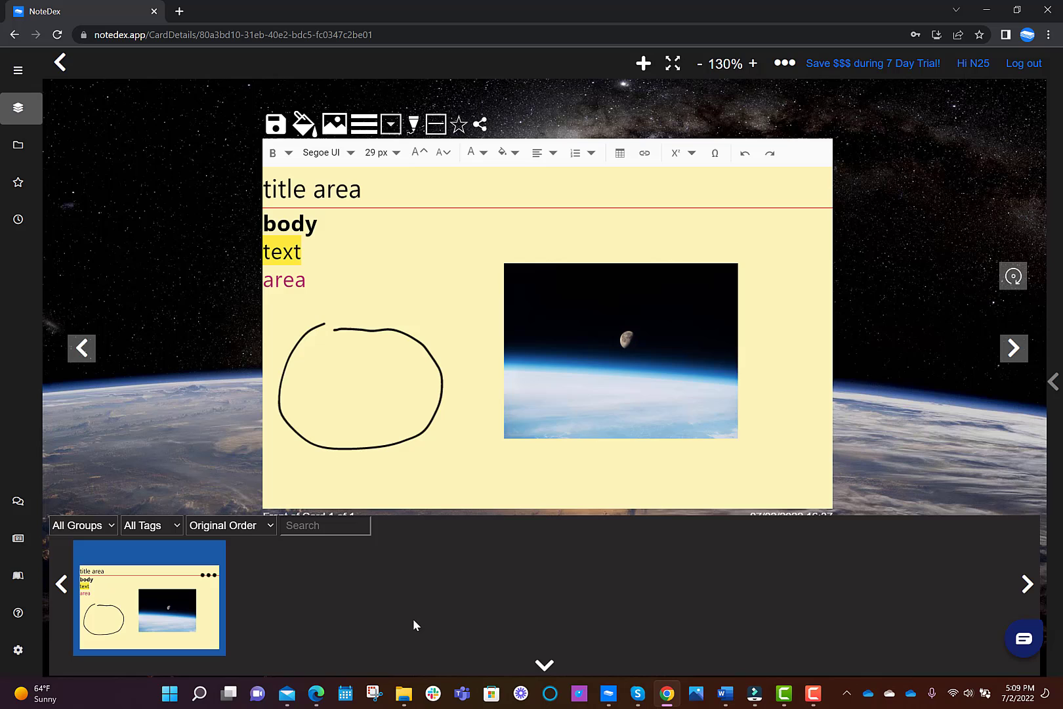
mouse_move(545, 664)
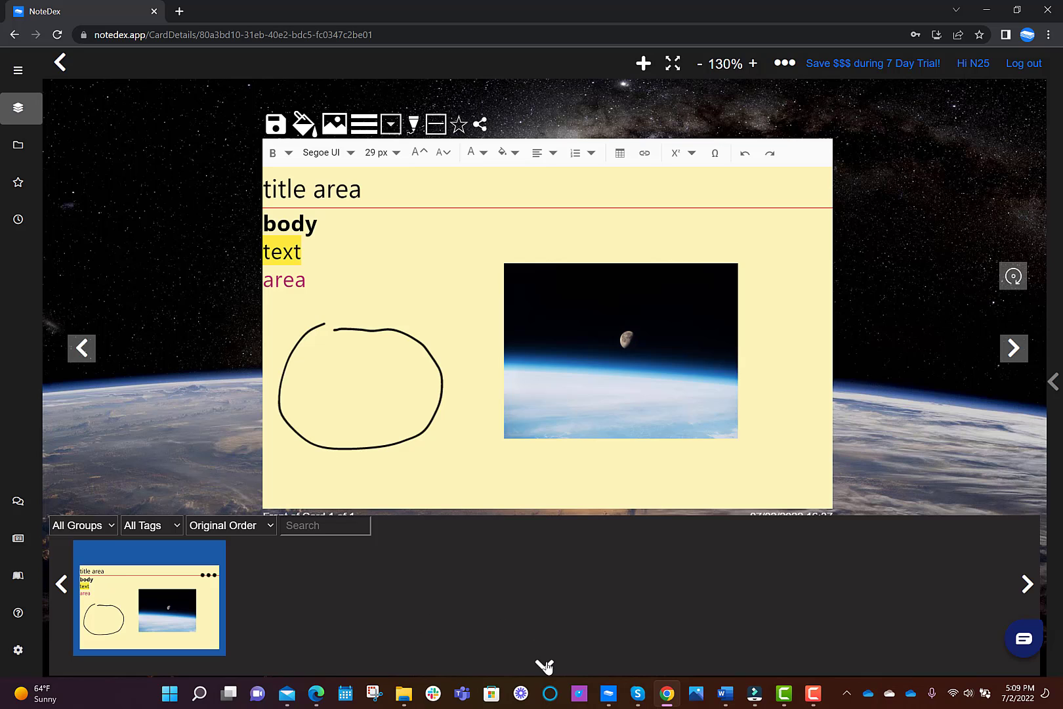
click(544, 665)
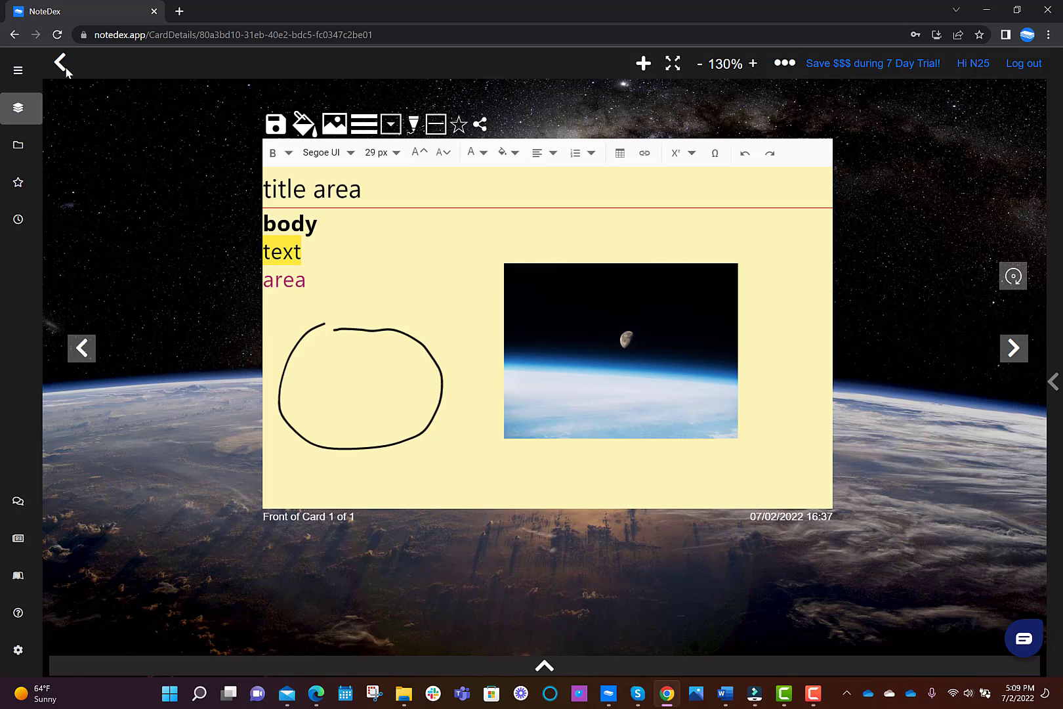
- Return to the stack overview, keep the standard card view, and show the stack's More actions
click(61, 63)
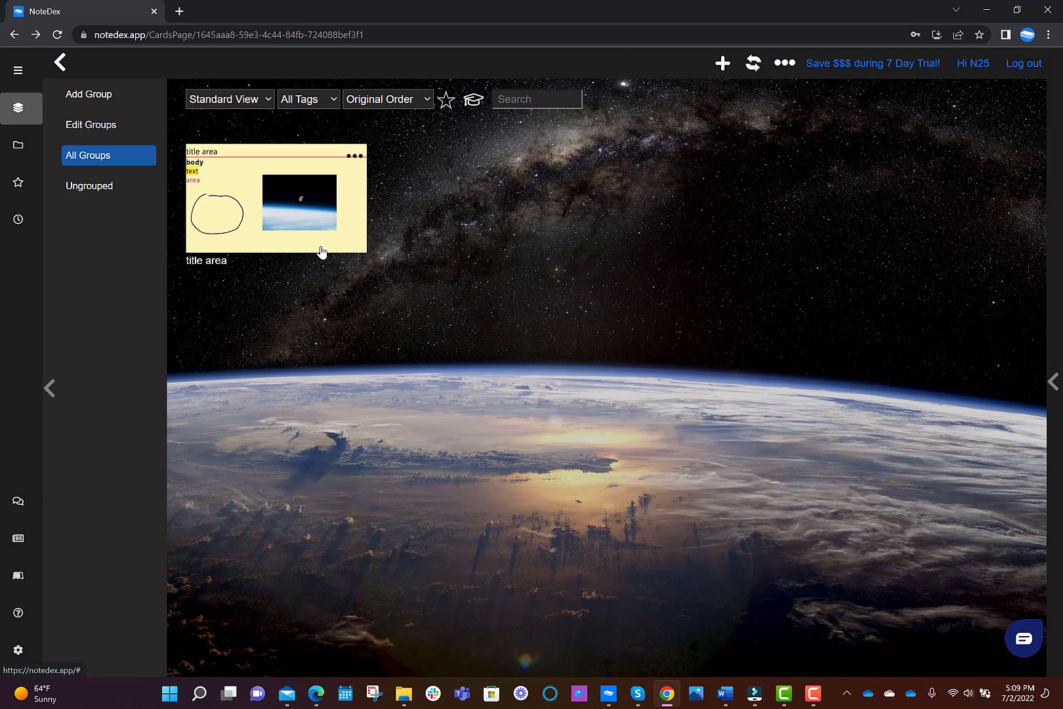
mouse_move(193, 118)
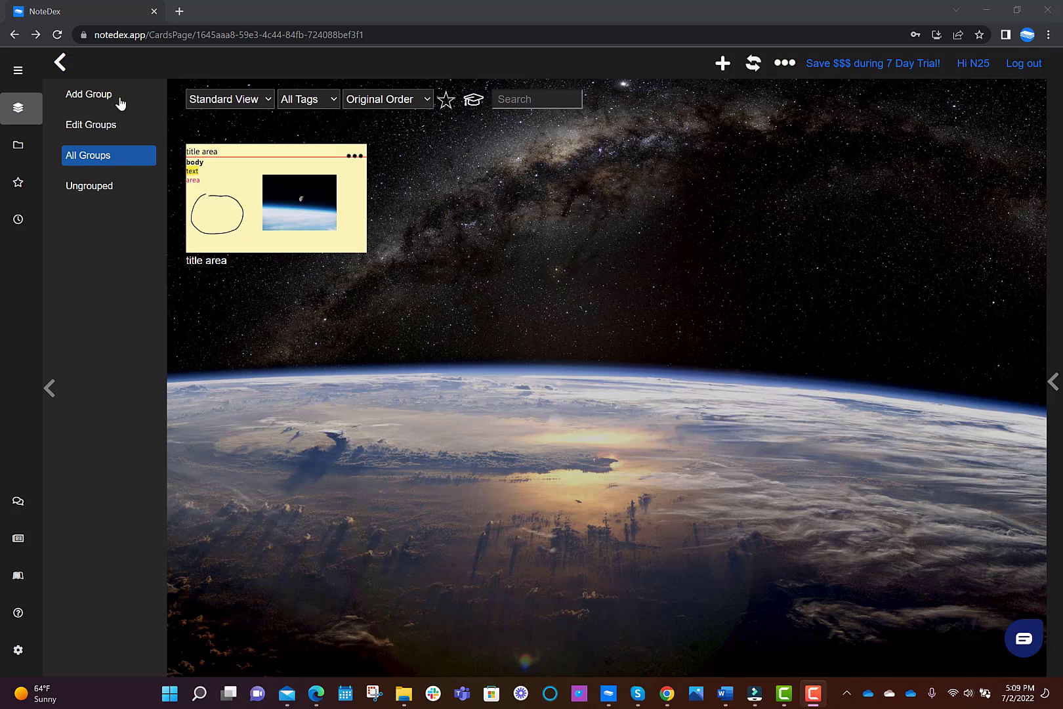
mouse_move(101, 397)
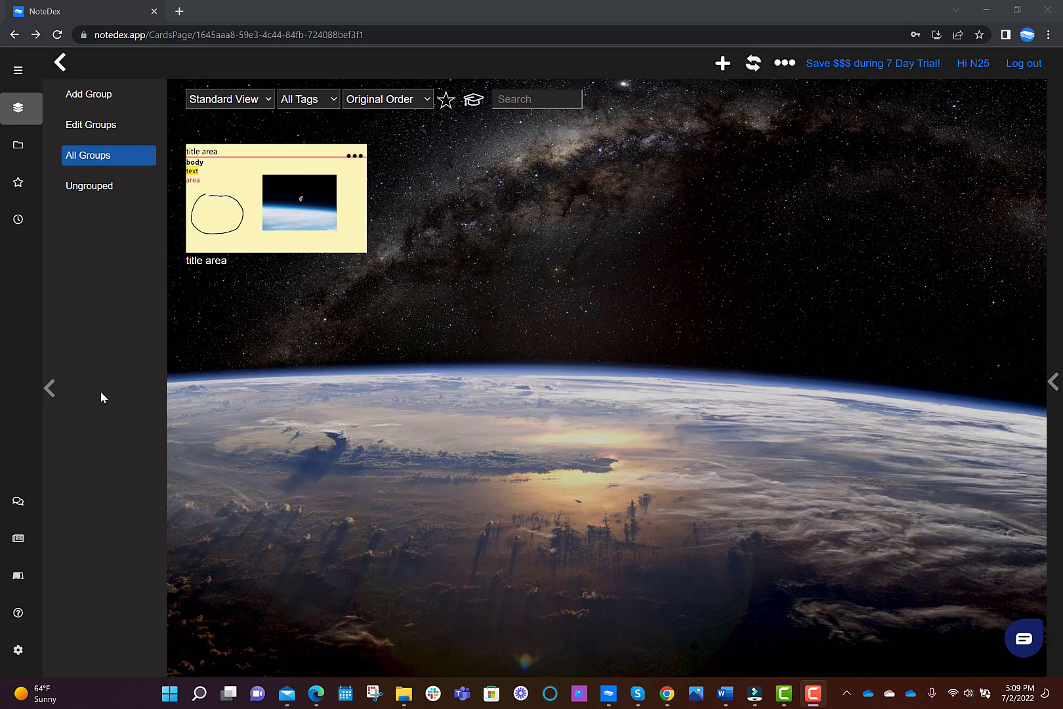
mouse_move(94, 102)
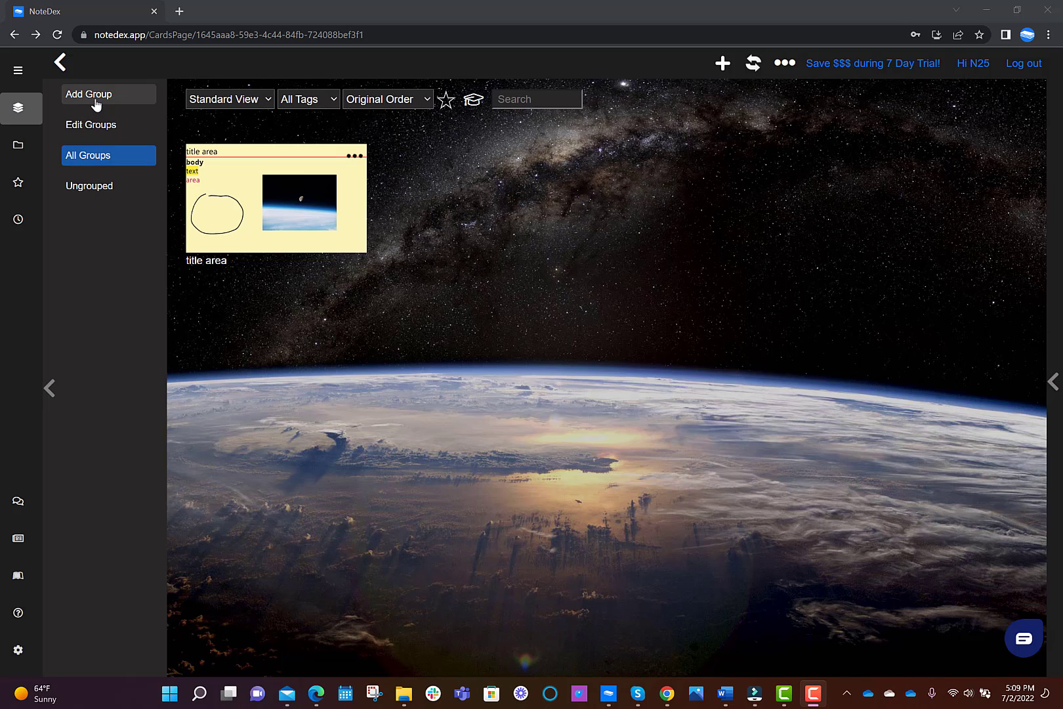
mouse_move(92, 124)
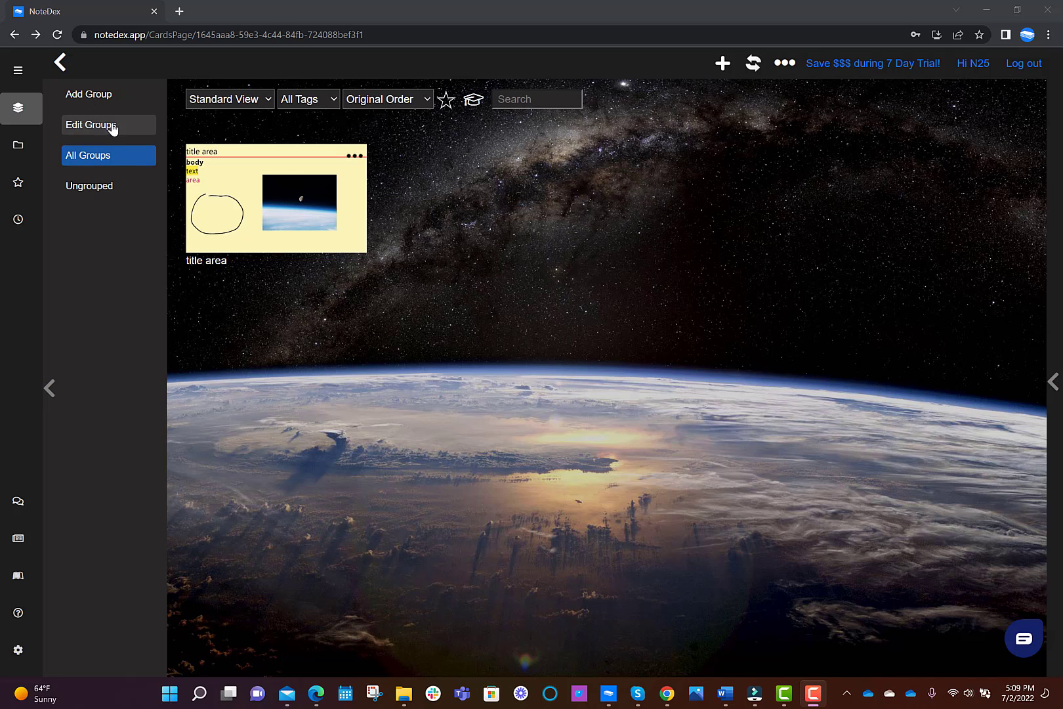
mouse_move(509, 121)
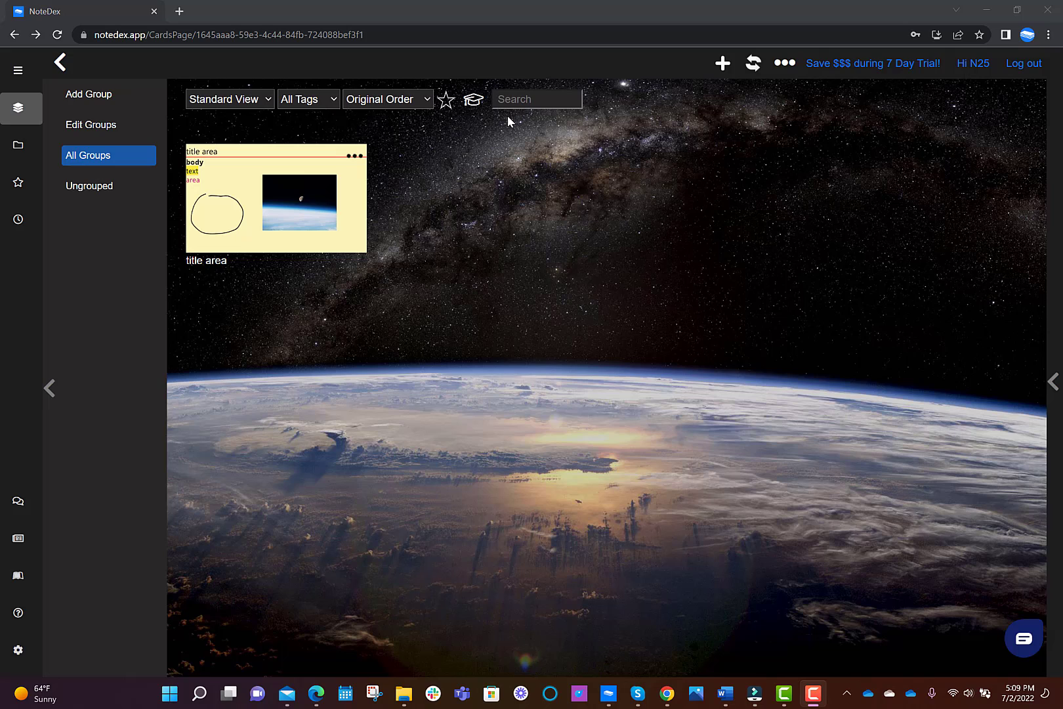
click(229, 99)
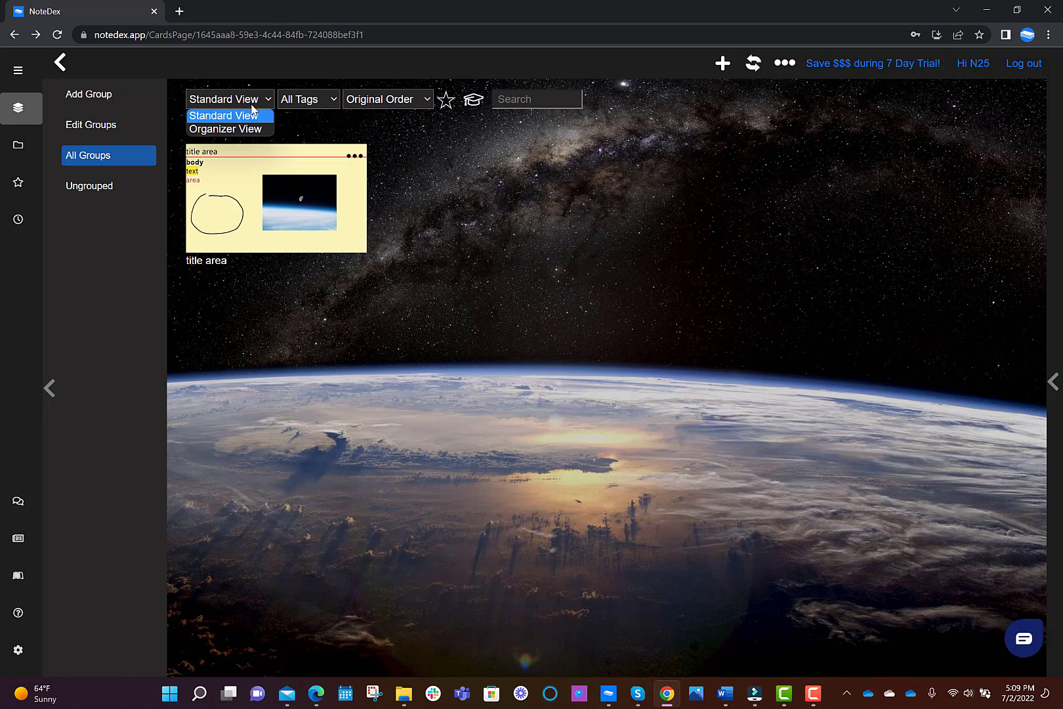
mouse_move(237, 125)
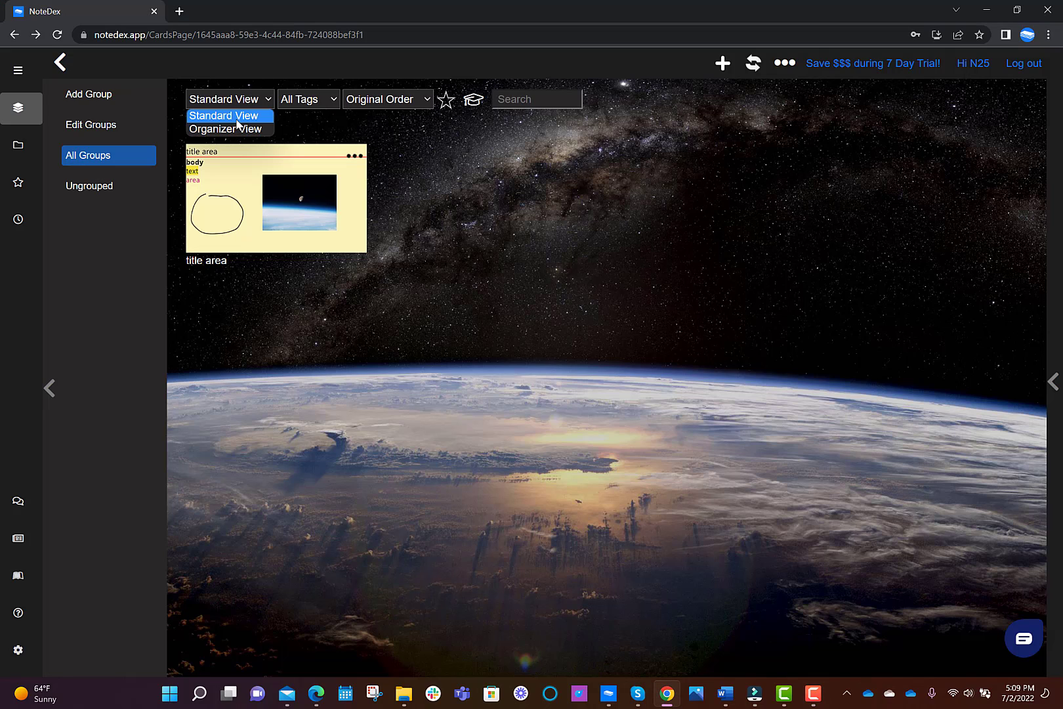
click(228, 116)
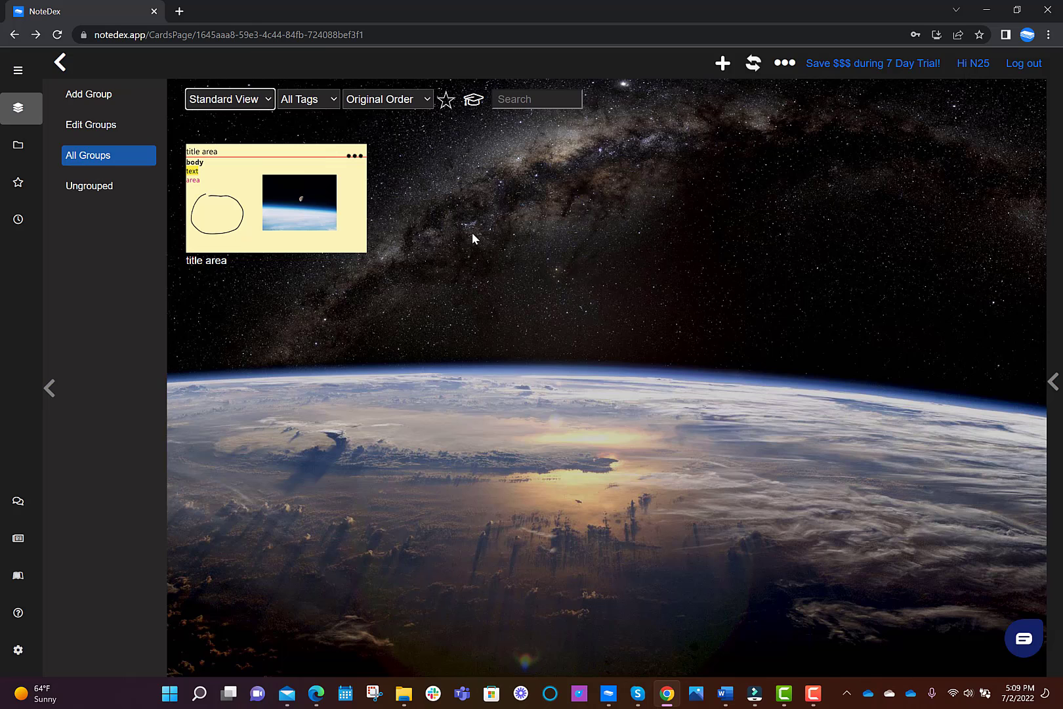
mouse_move(785, 63)
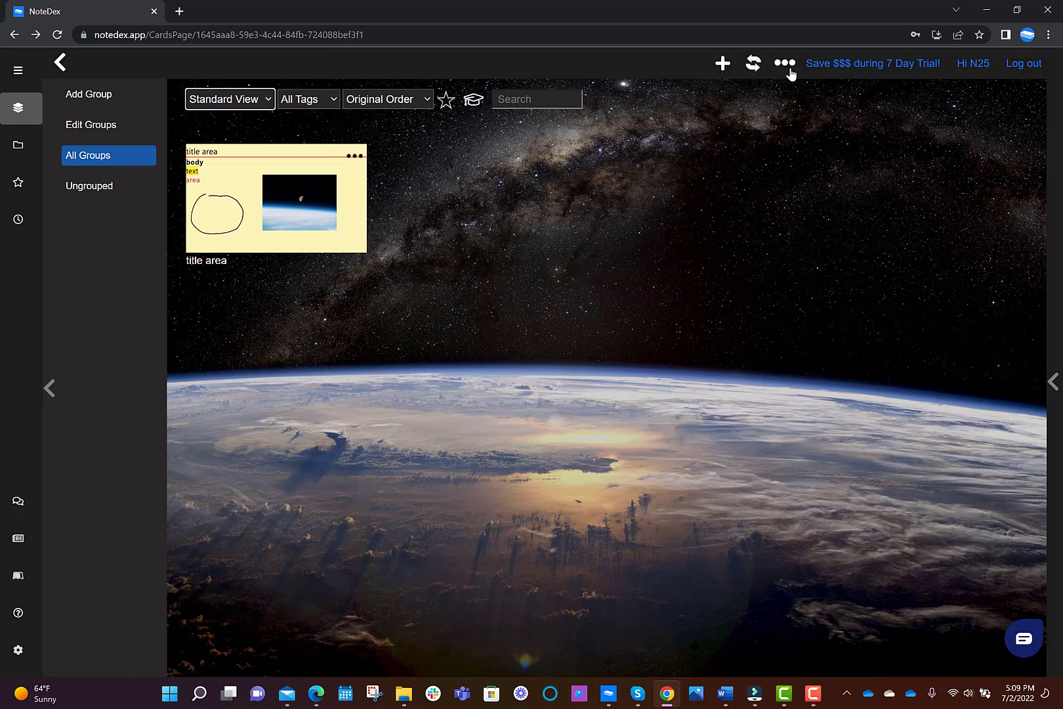
click(784, 63)
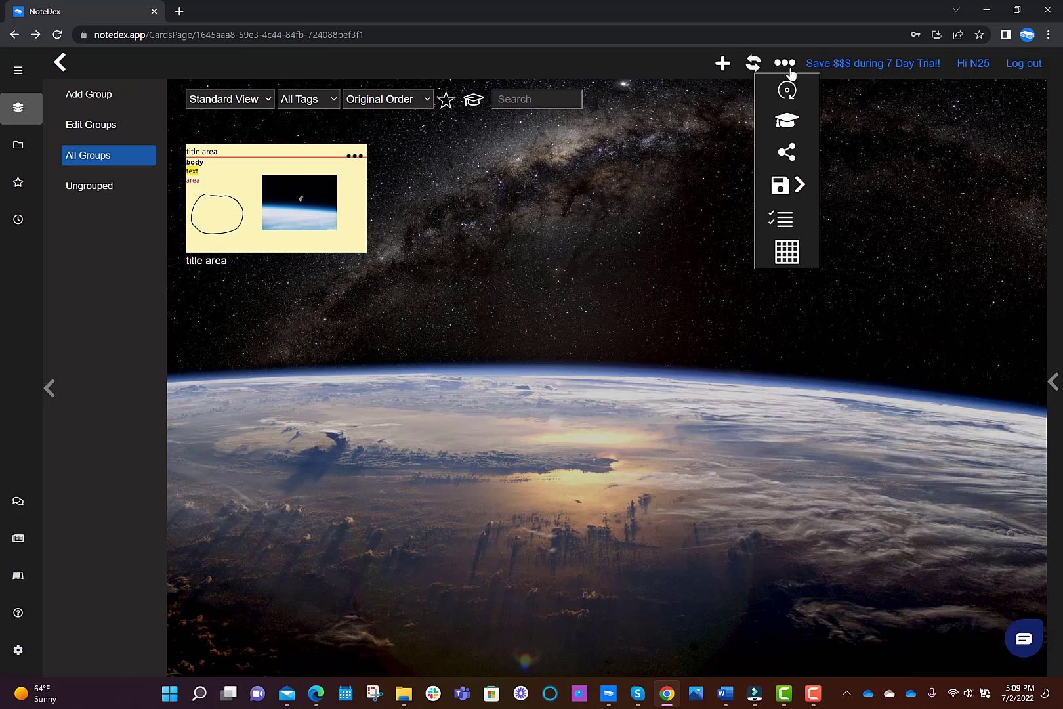
- Open the yellow card and save a quick note reading "take a note" as a new card
click(276, 197)
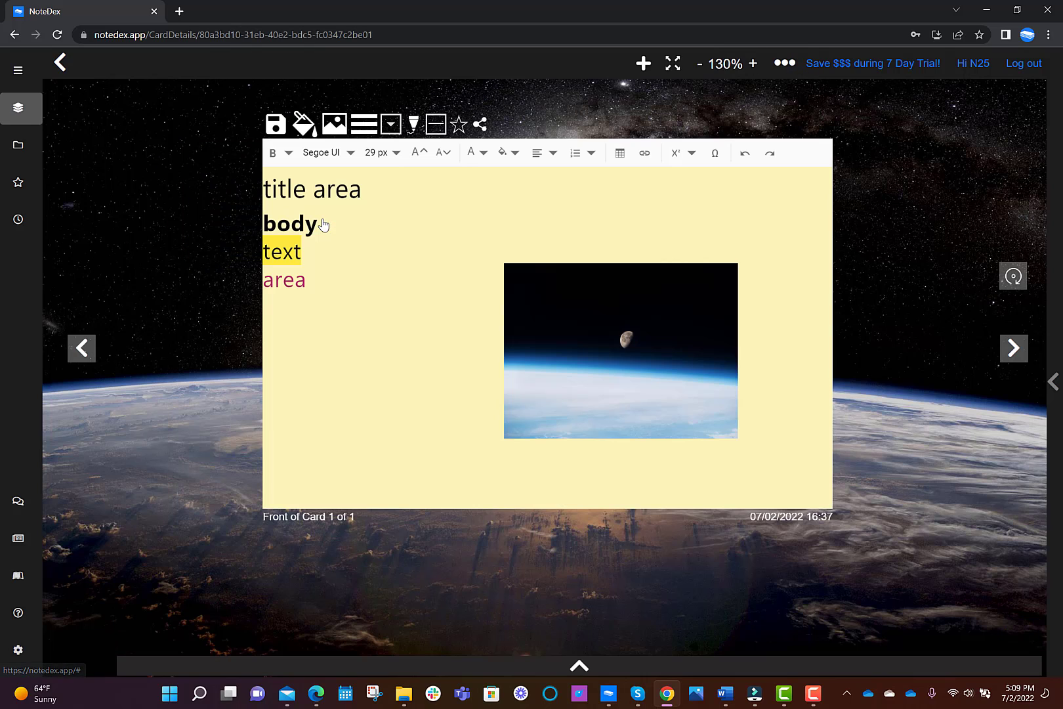
click(783, 63)
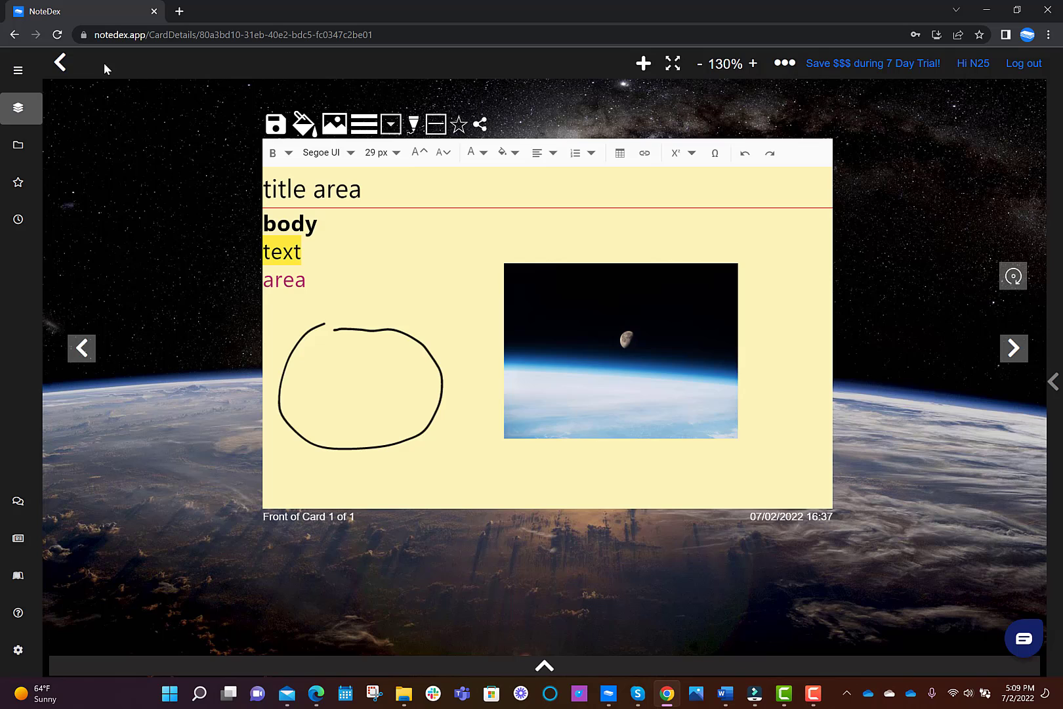
mouse_move(110, 208)
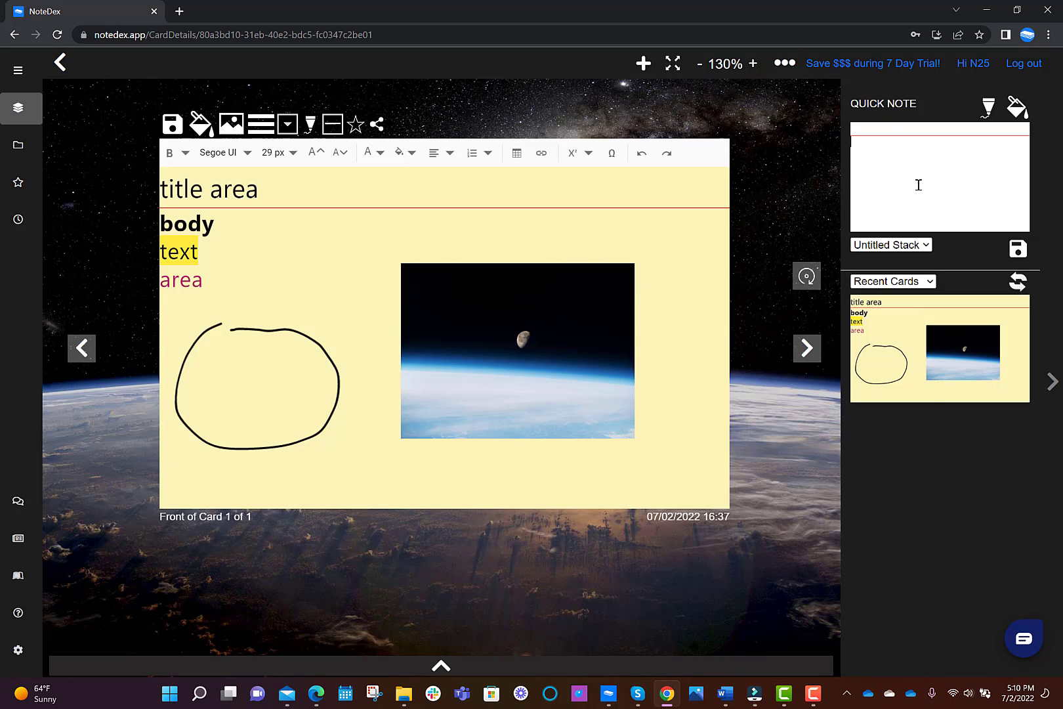
text(take a note)
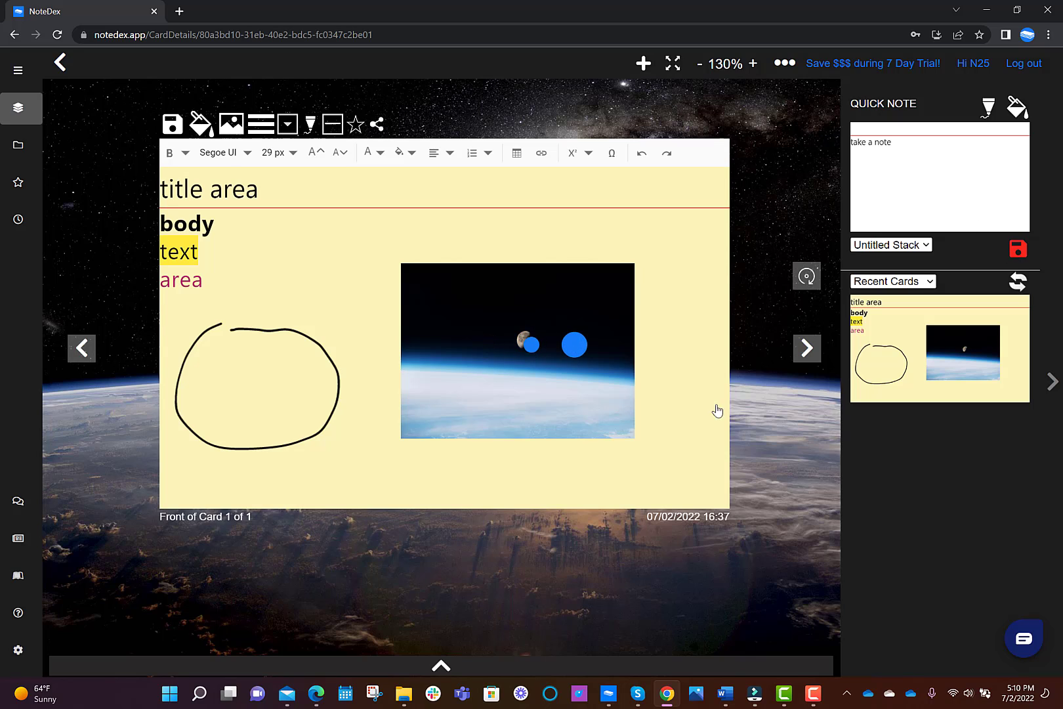
click(1018, 248)
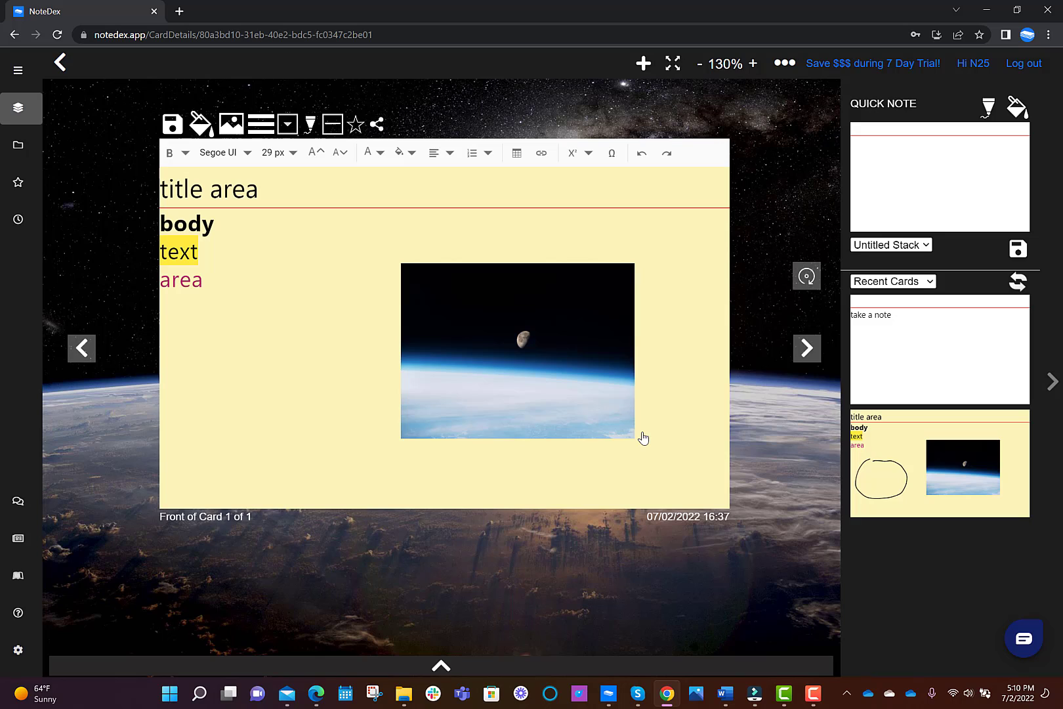
mouse_move(244, 329)
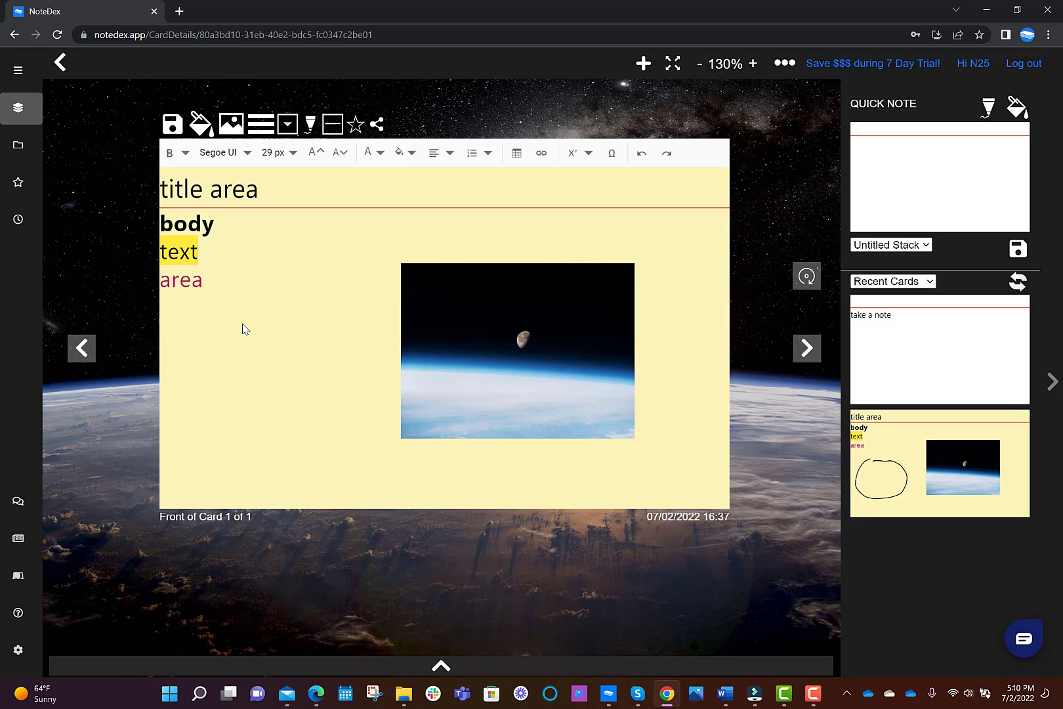
mouse_move(59, 63)
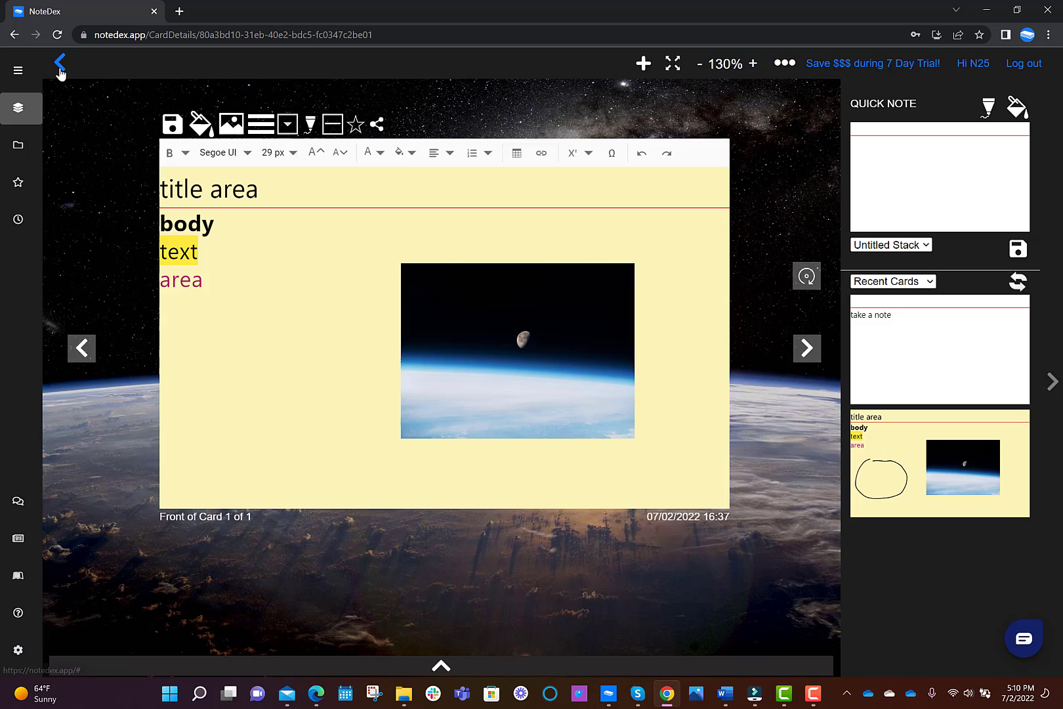
- Go back to the cards overview and briefly view the "take a note" card's actions
click(60, 61)
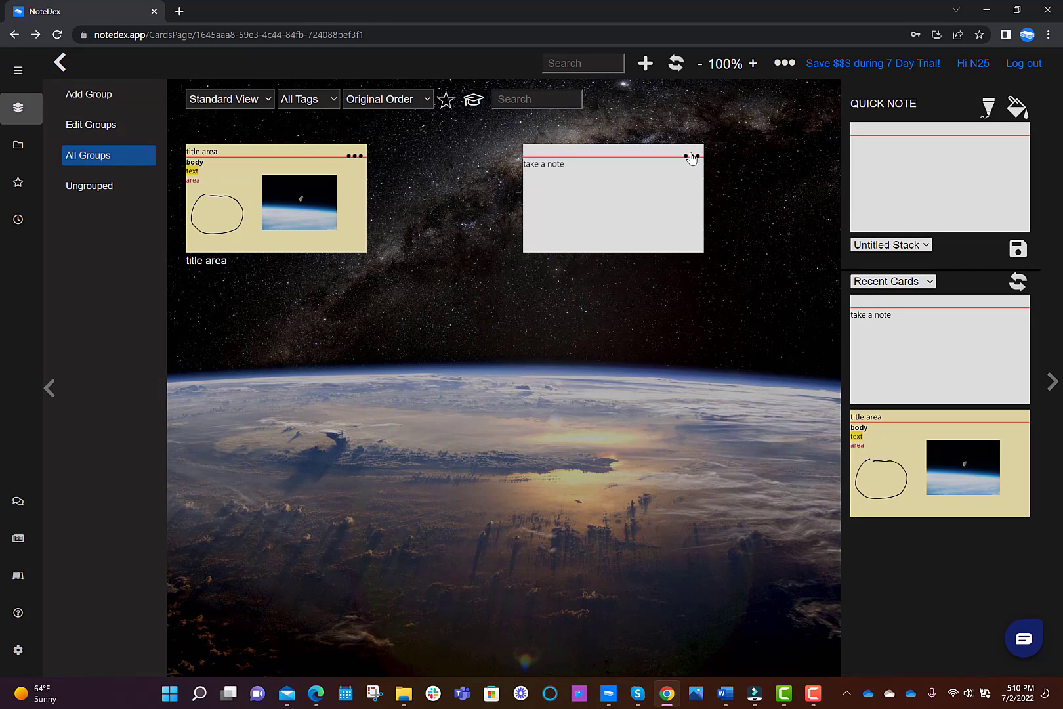
click(689, 156)
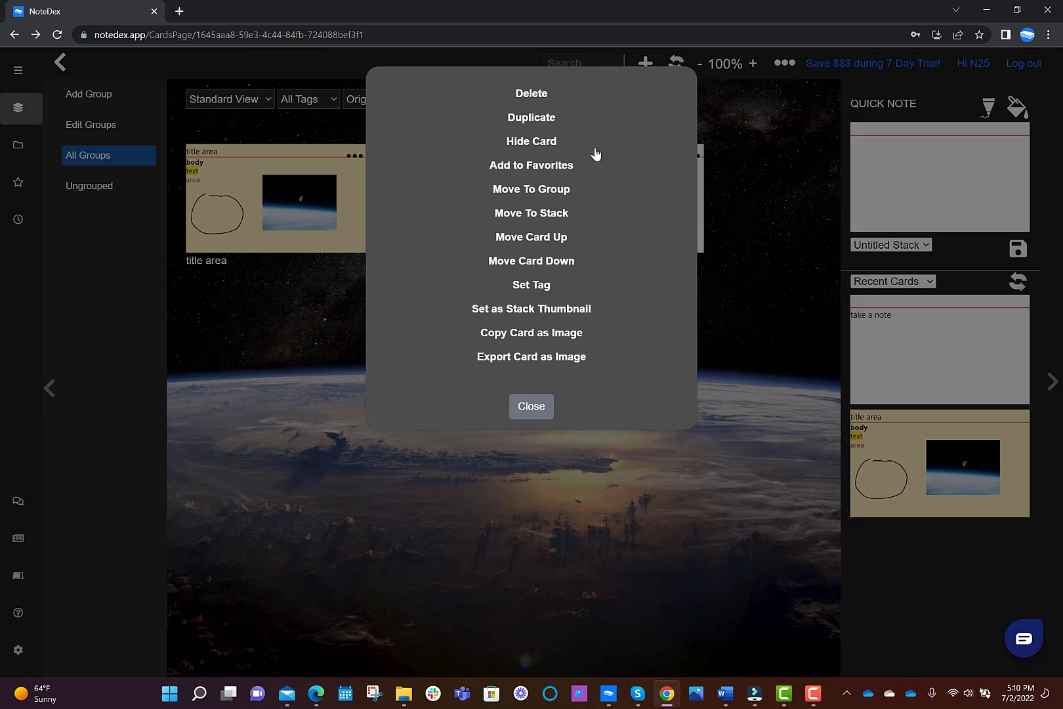
click(531, 405)
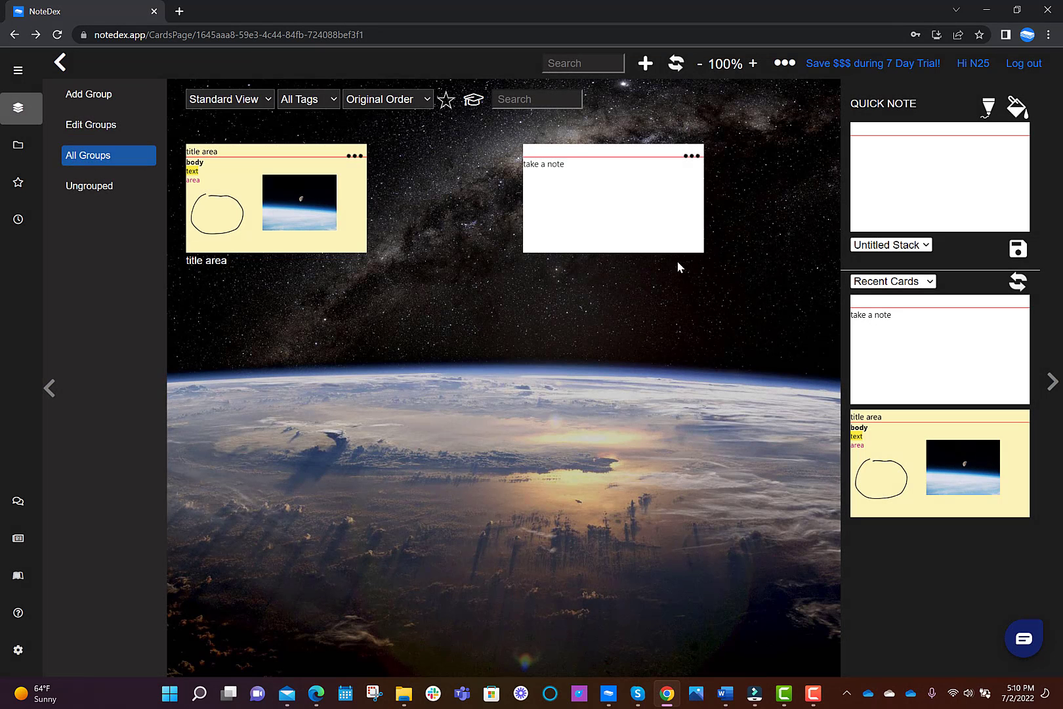
mouse_move(692, 157)
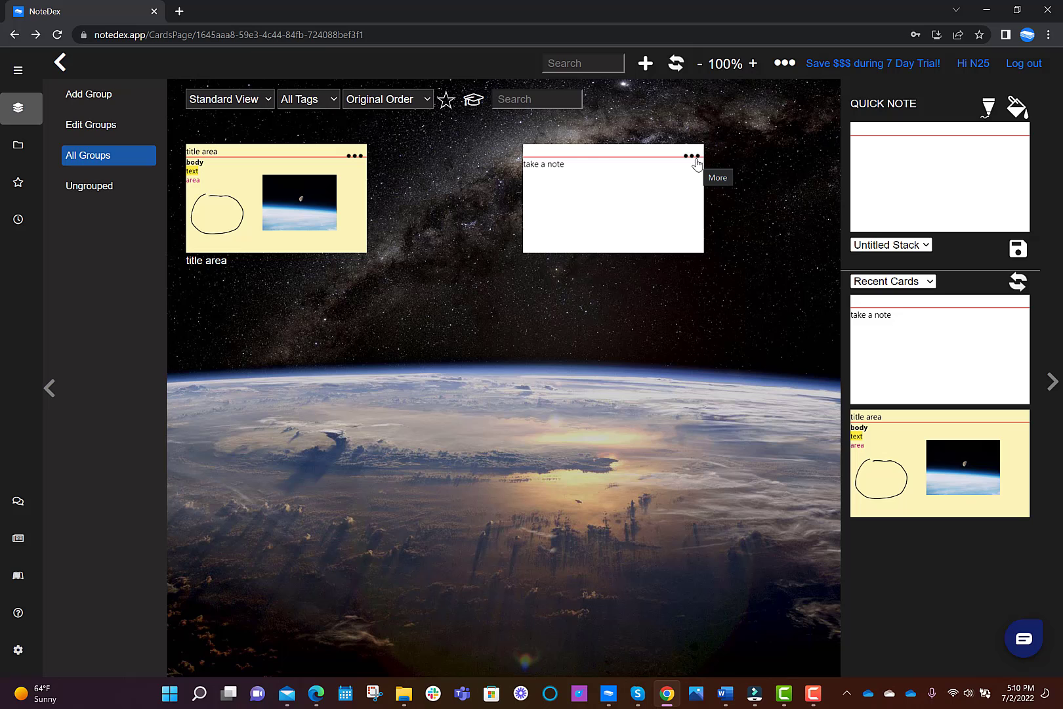
mouse_move(59, 63)
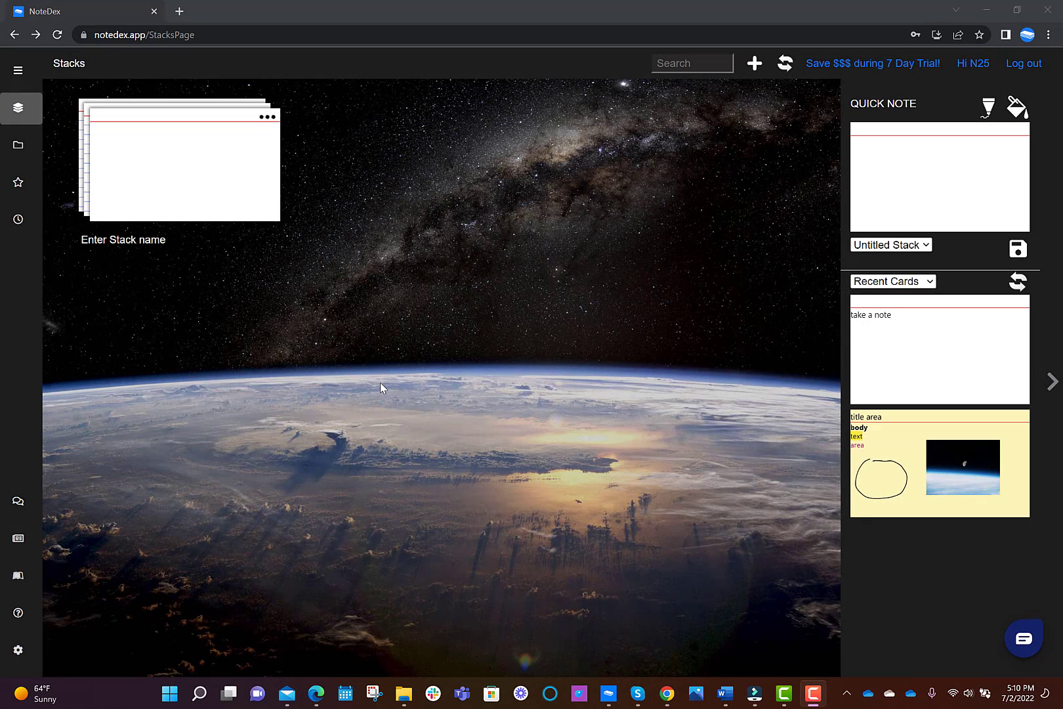
mouse_move(1024, 638)
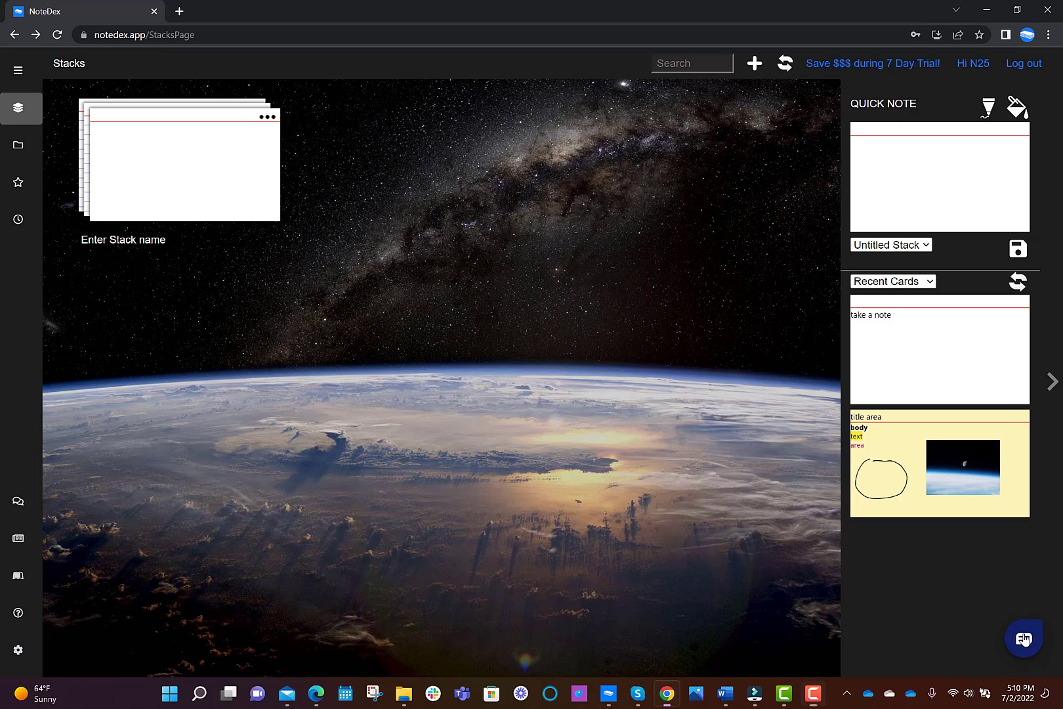
- Open the Dex support assistant chat from the bottom-right bubble
click(1024, 638)
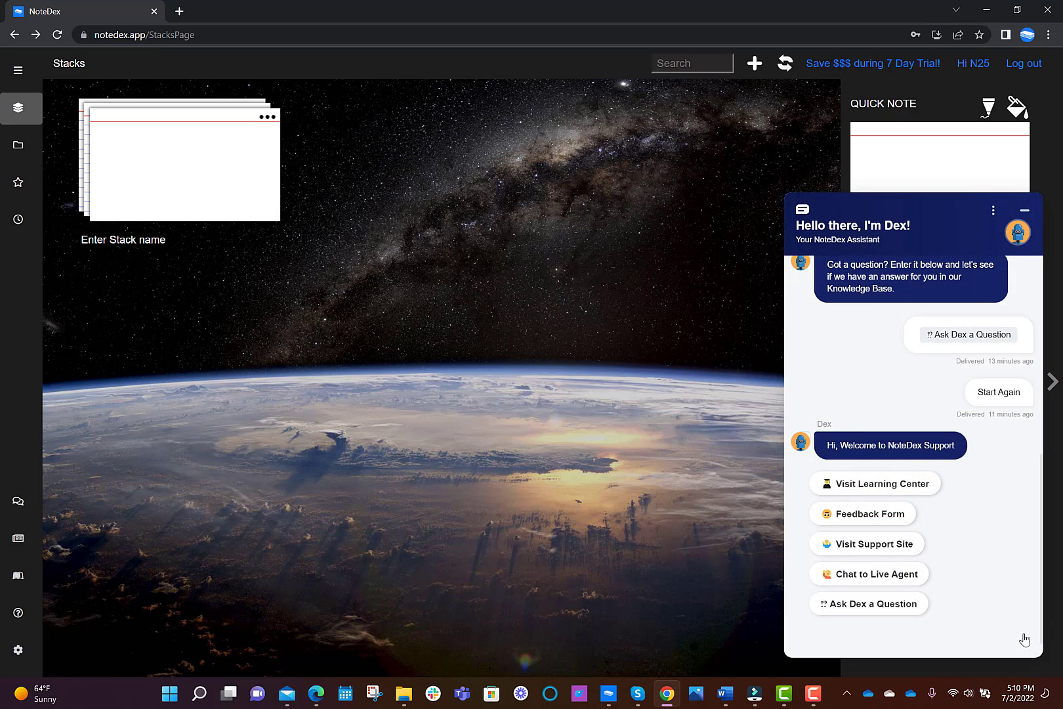
mouse_move(951, 642)
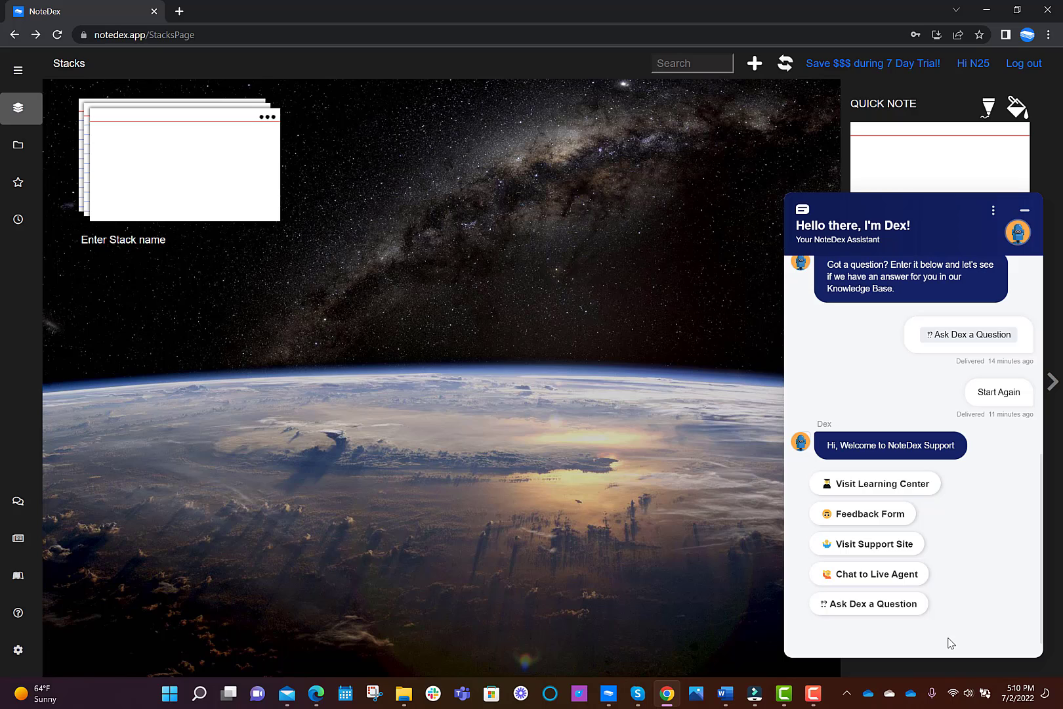
mouse_move(638, 580)
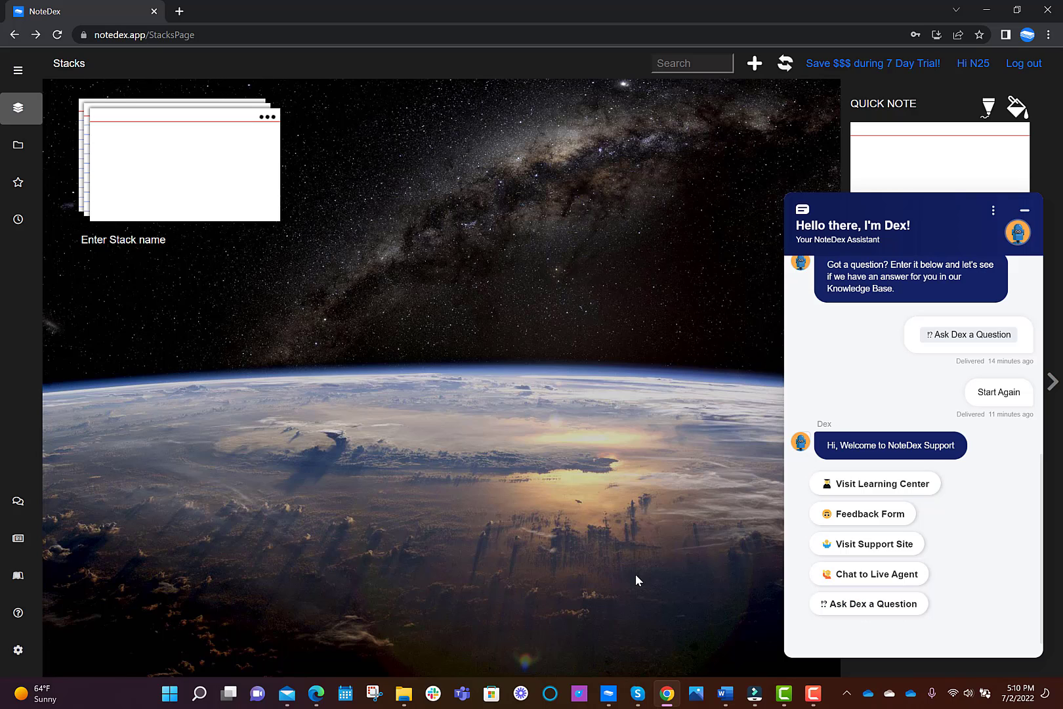
mouse_move(581, 106)
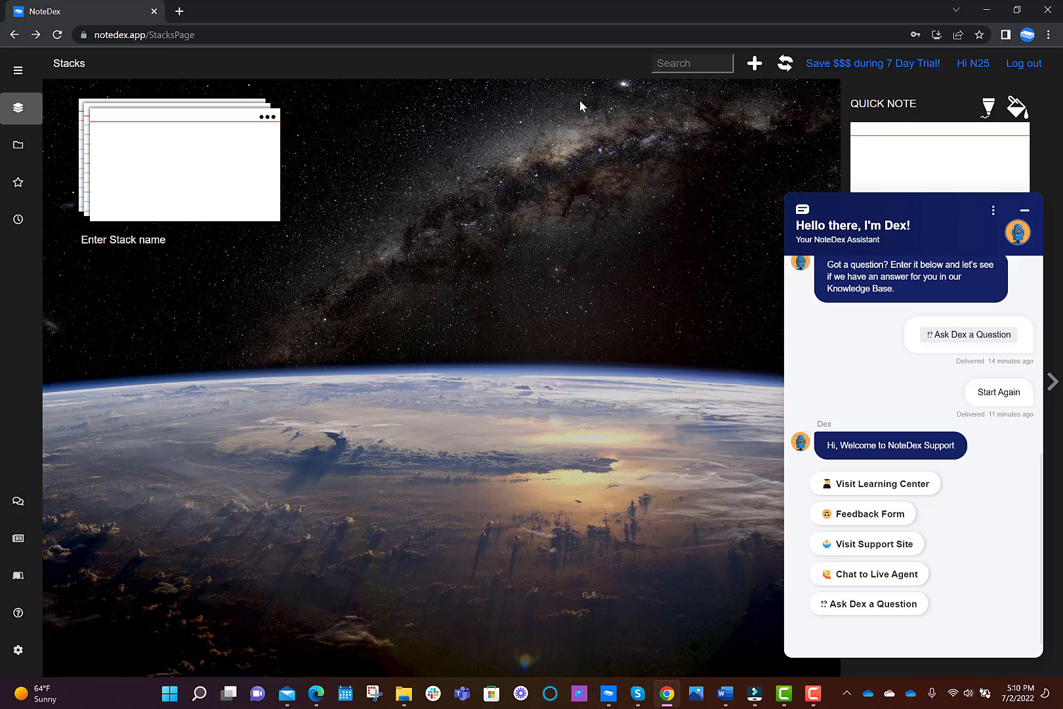